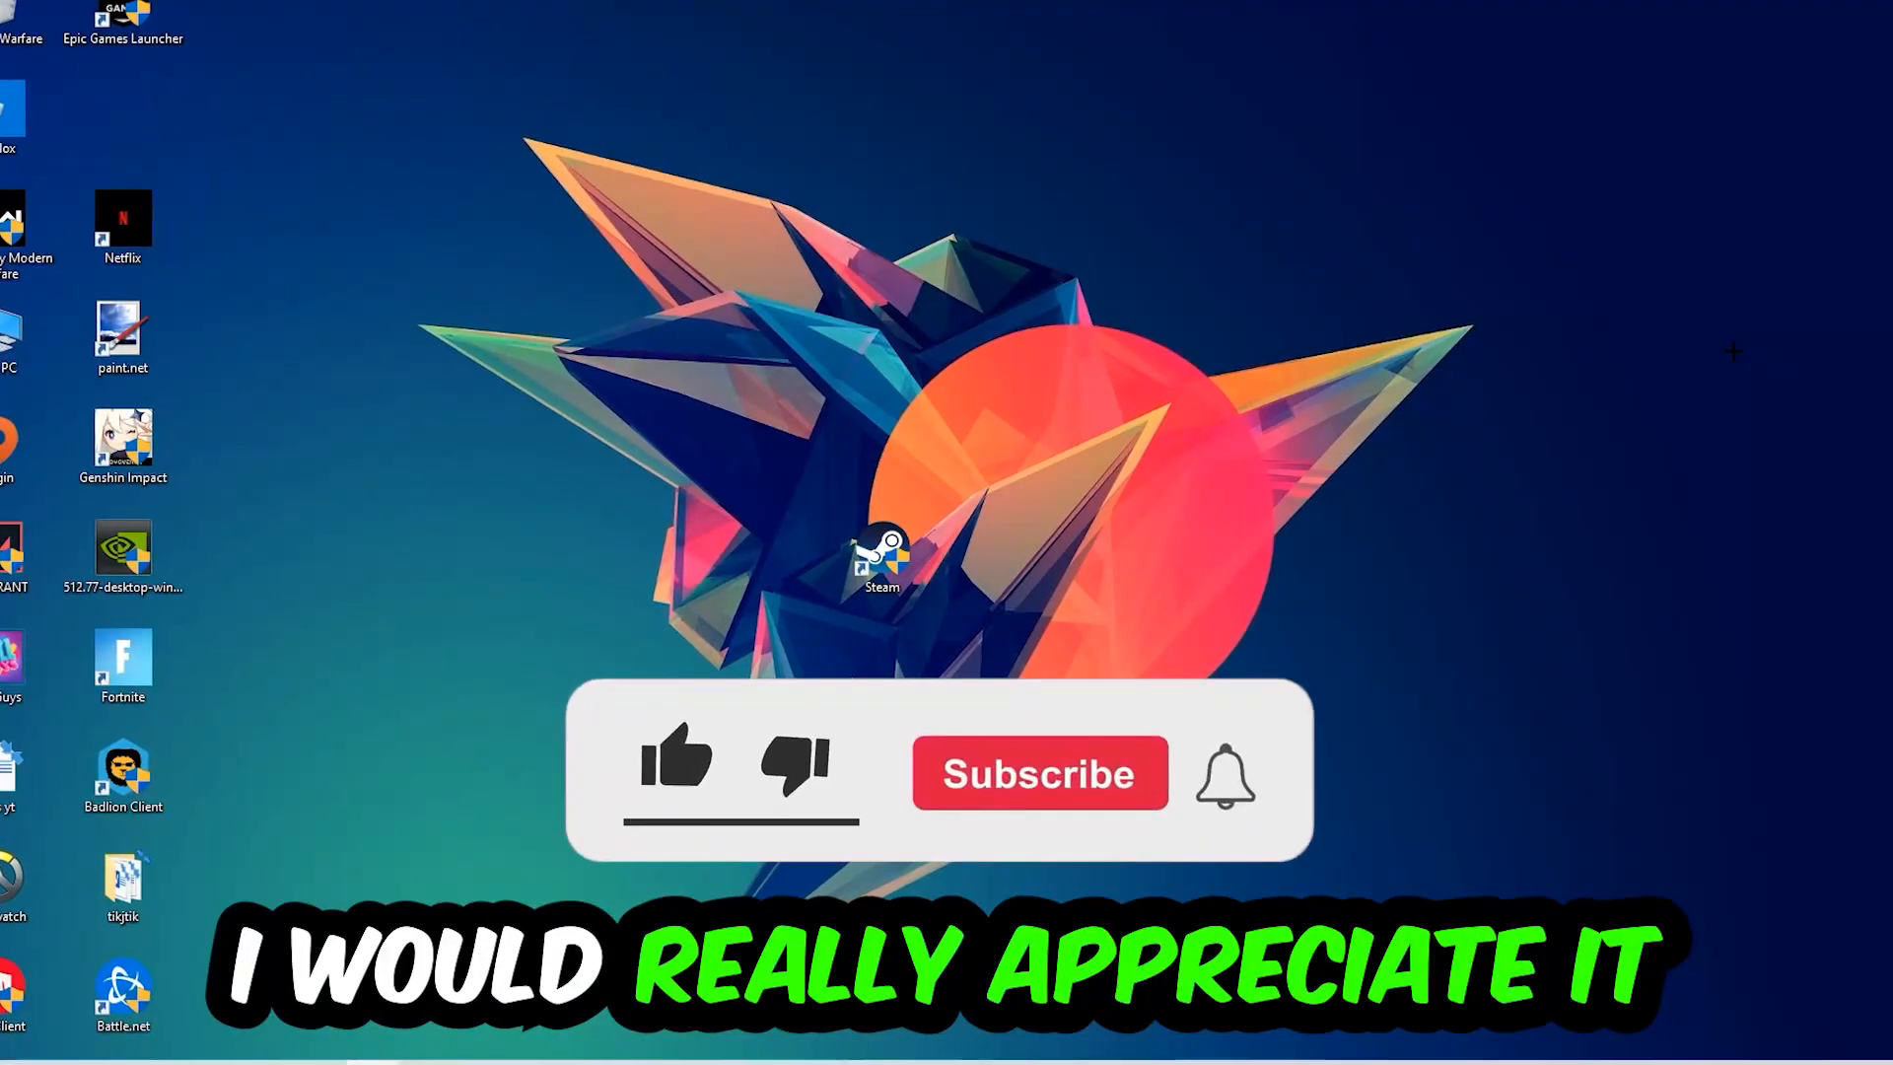
# Launch Command Prompt with Win+R and cmd, and maximize its window
pyautogui.click(673, 764)
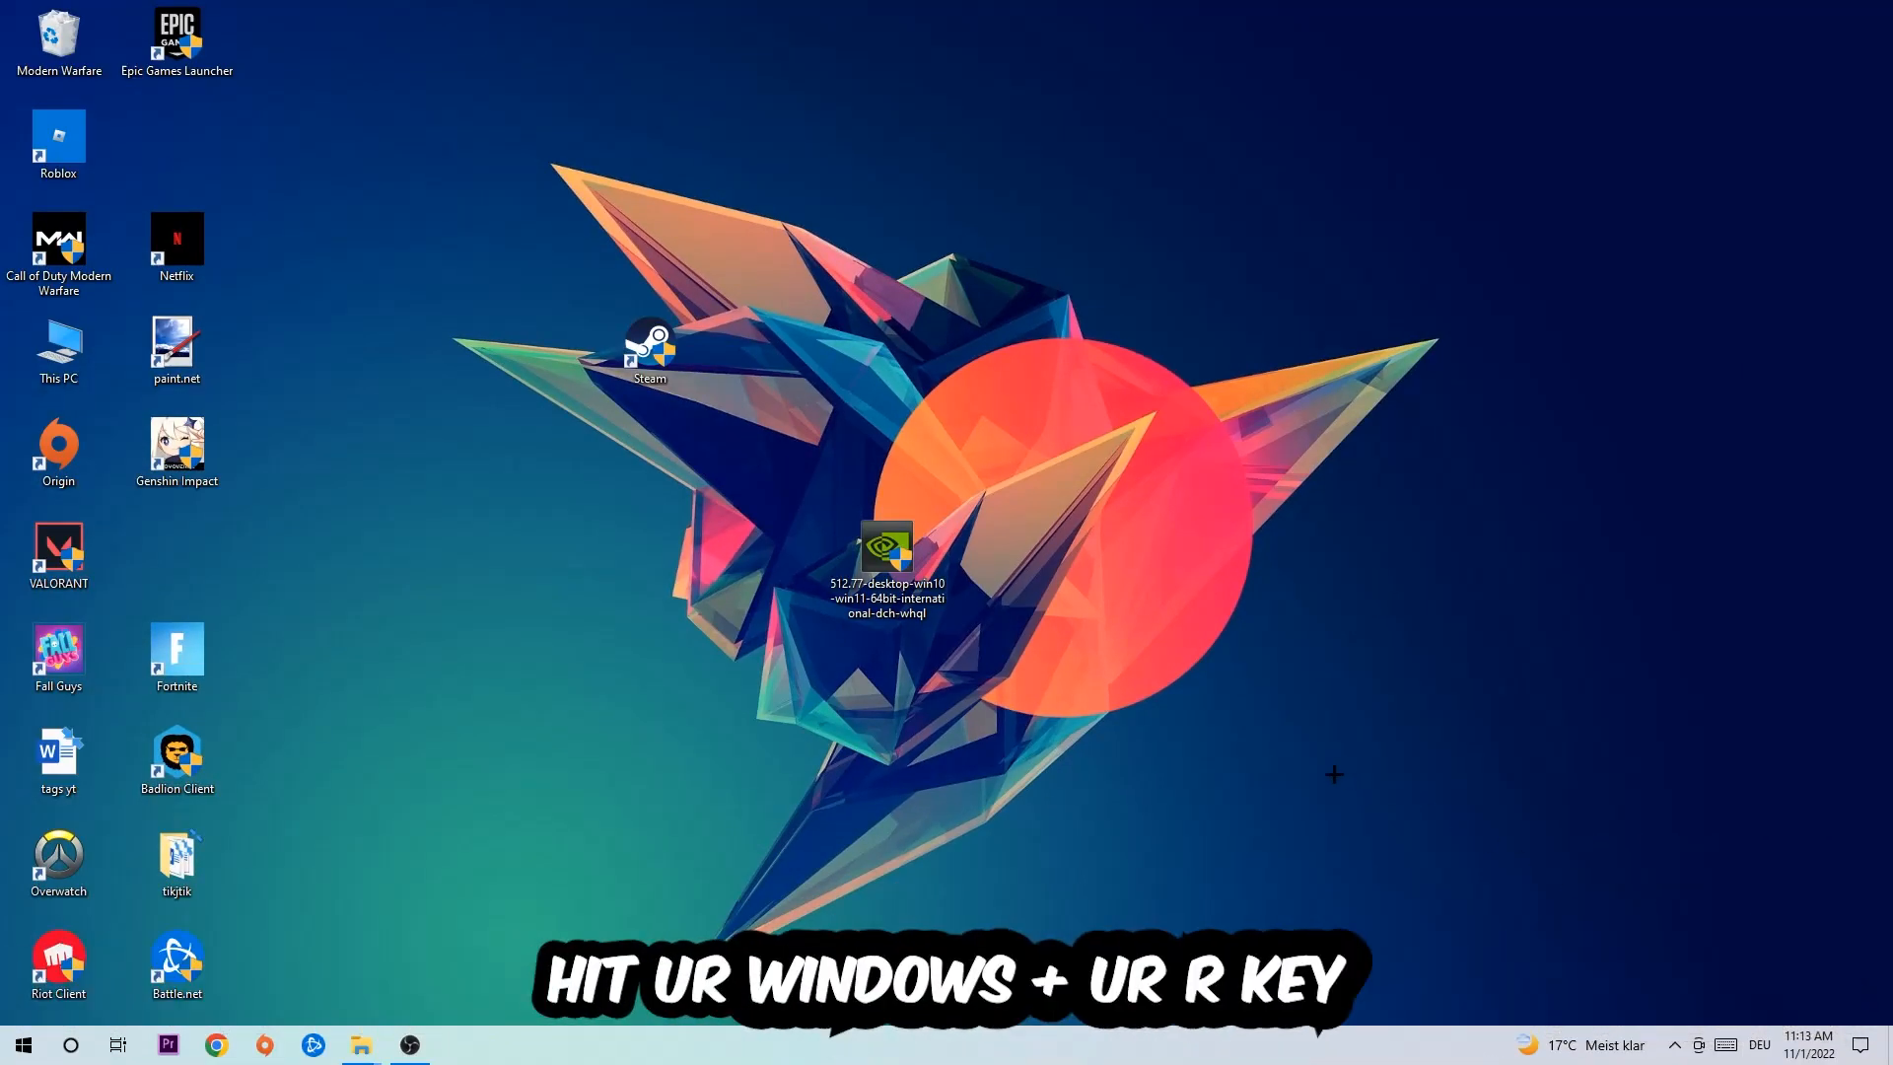
pyautogui.press('Win+r')
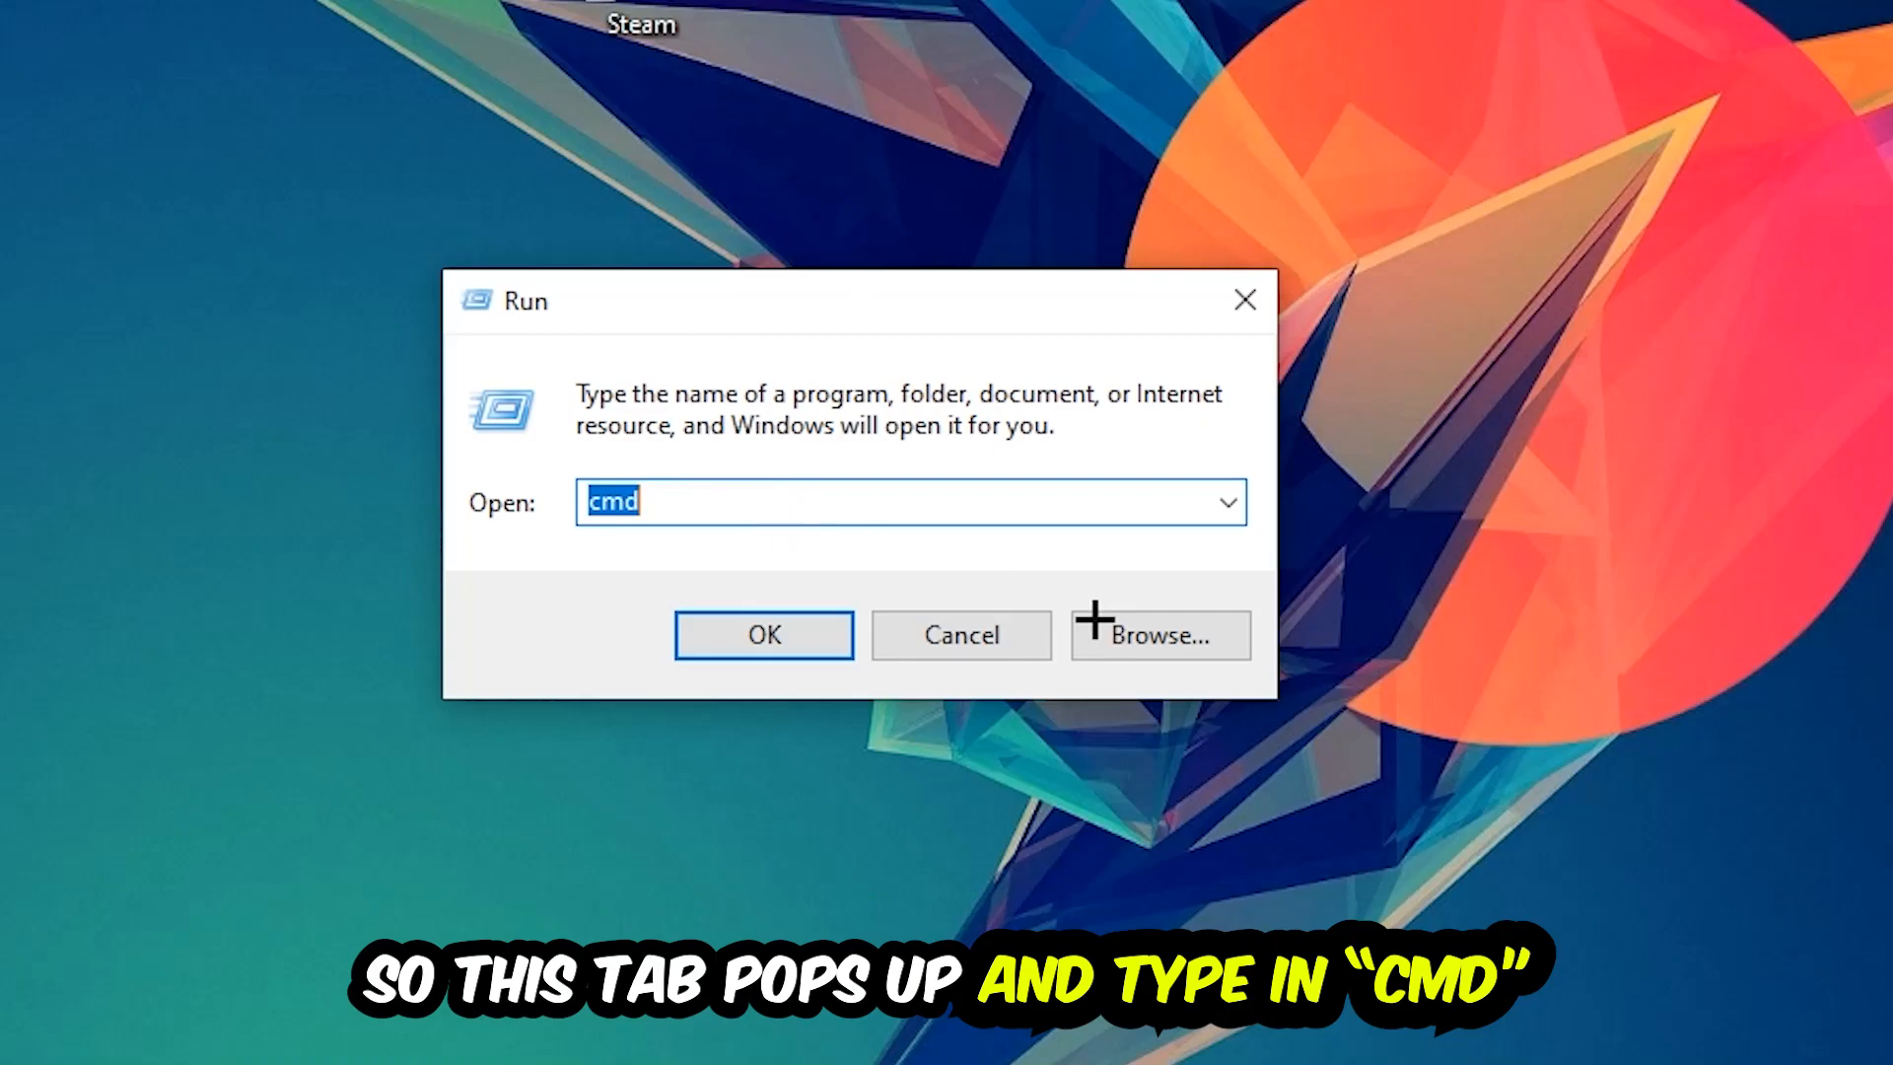
pyautogui.click(762, 634)
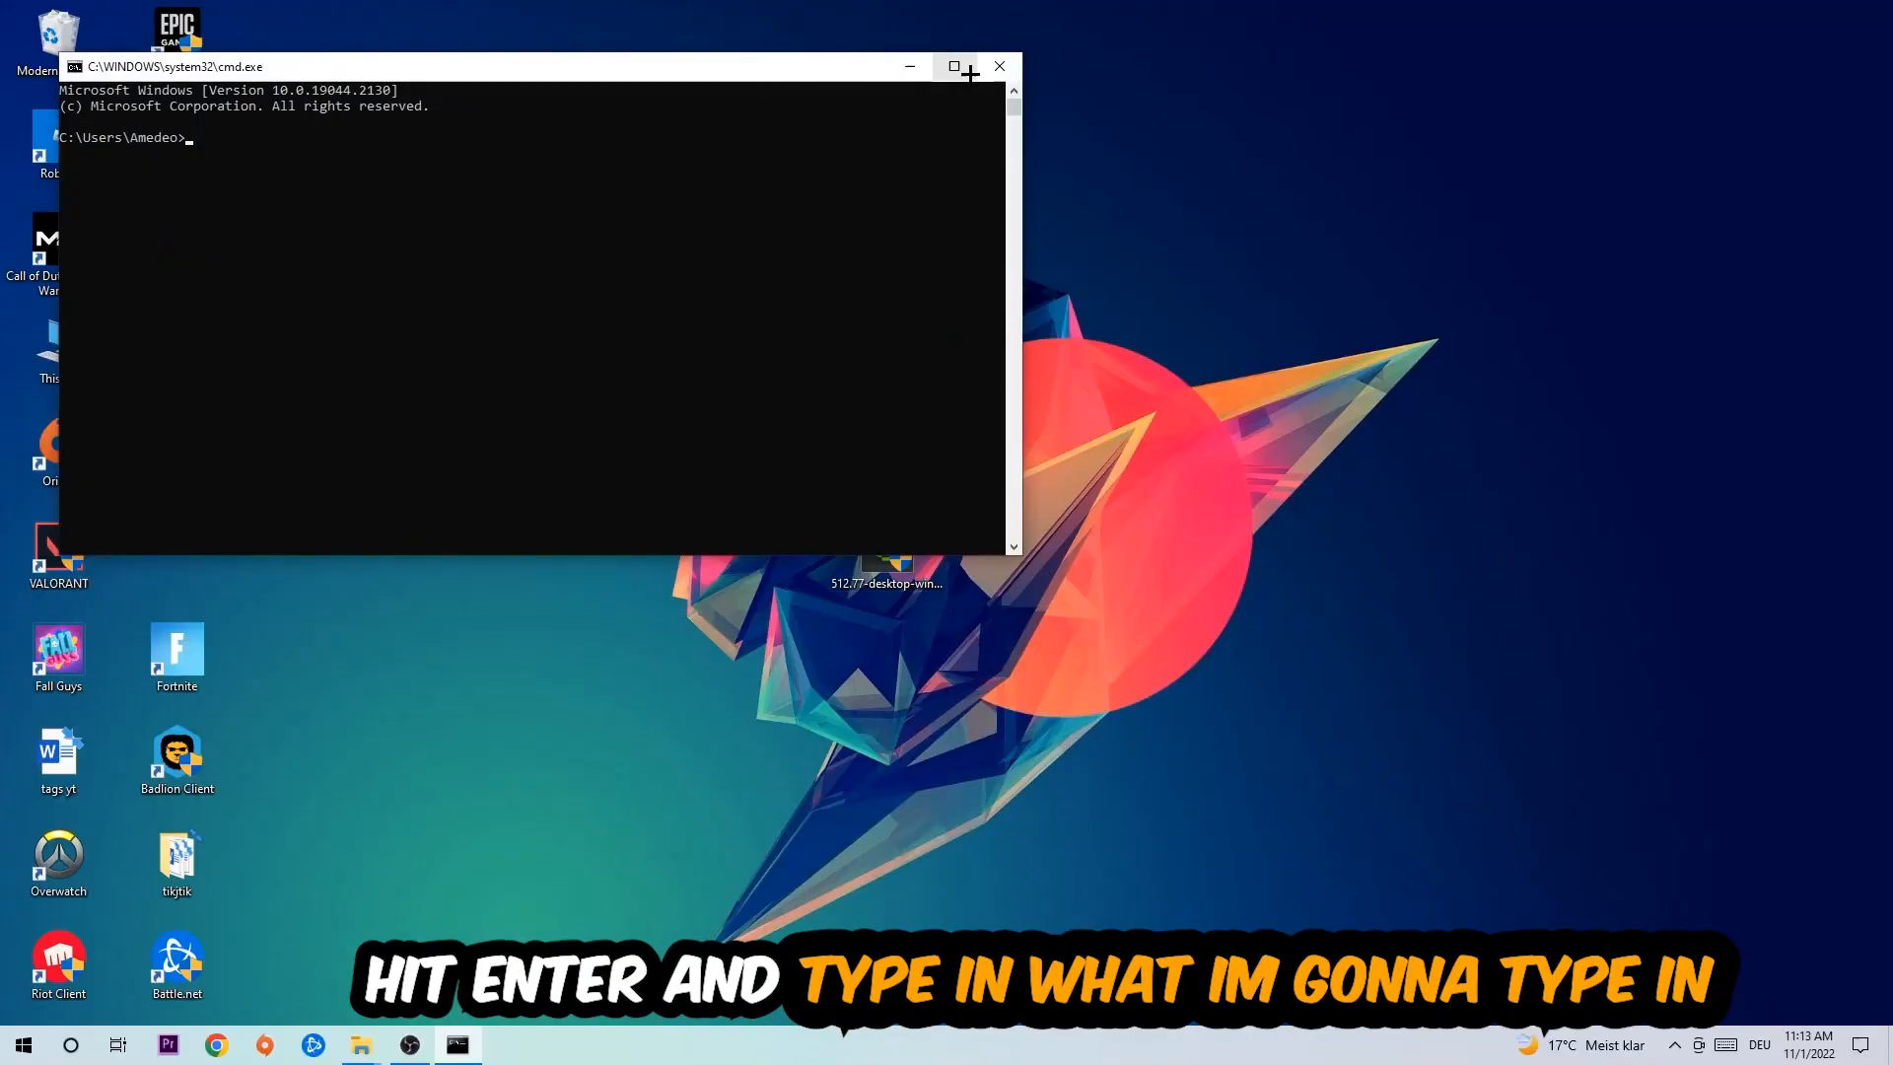
pyautogui.click(952, 66)
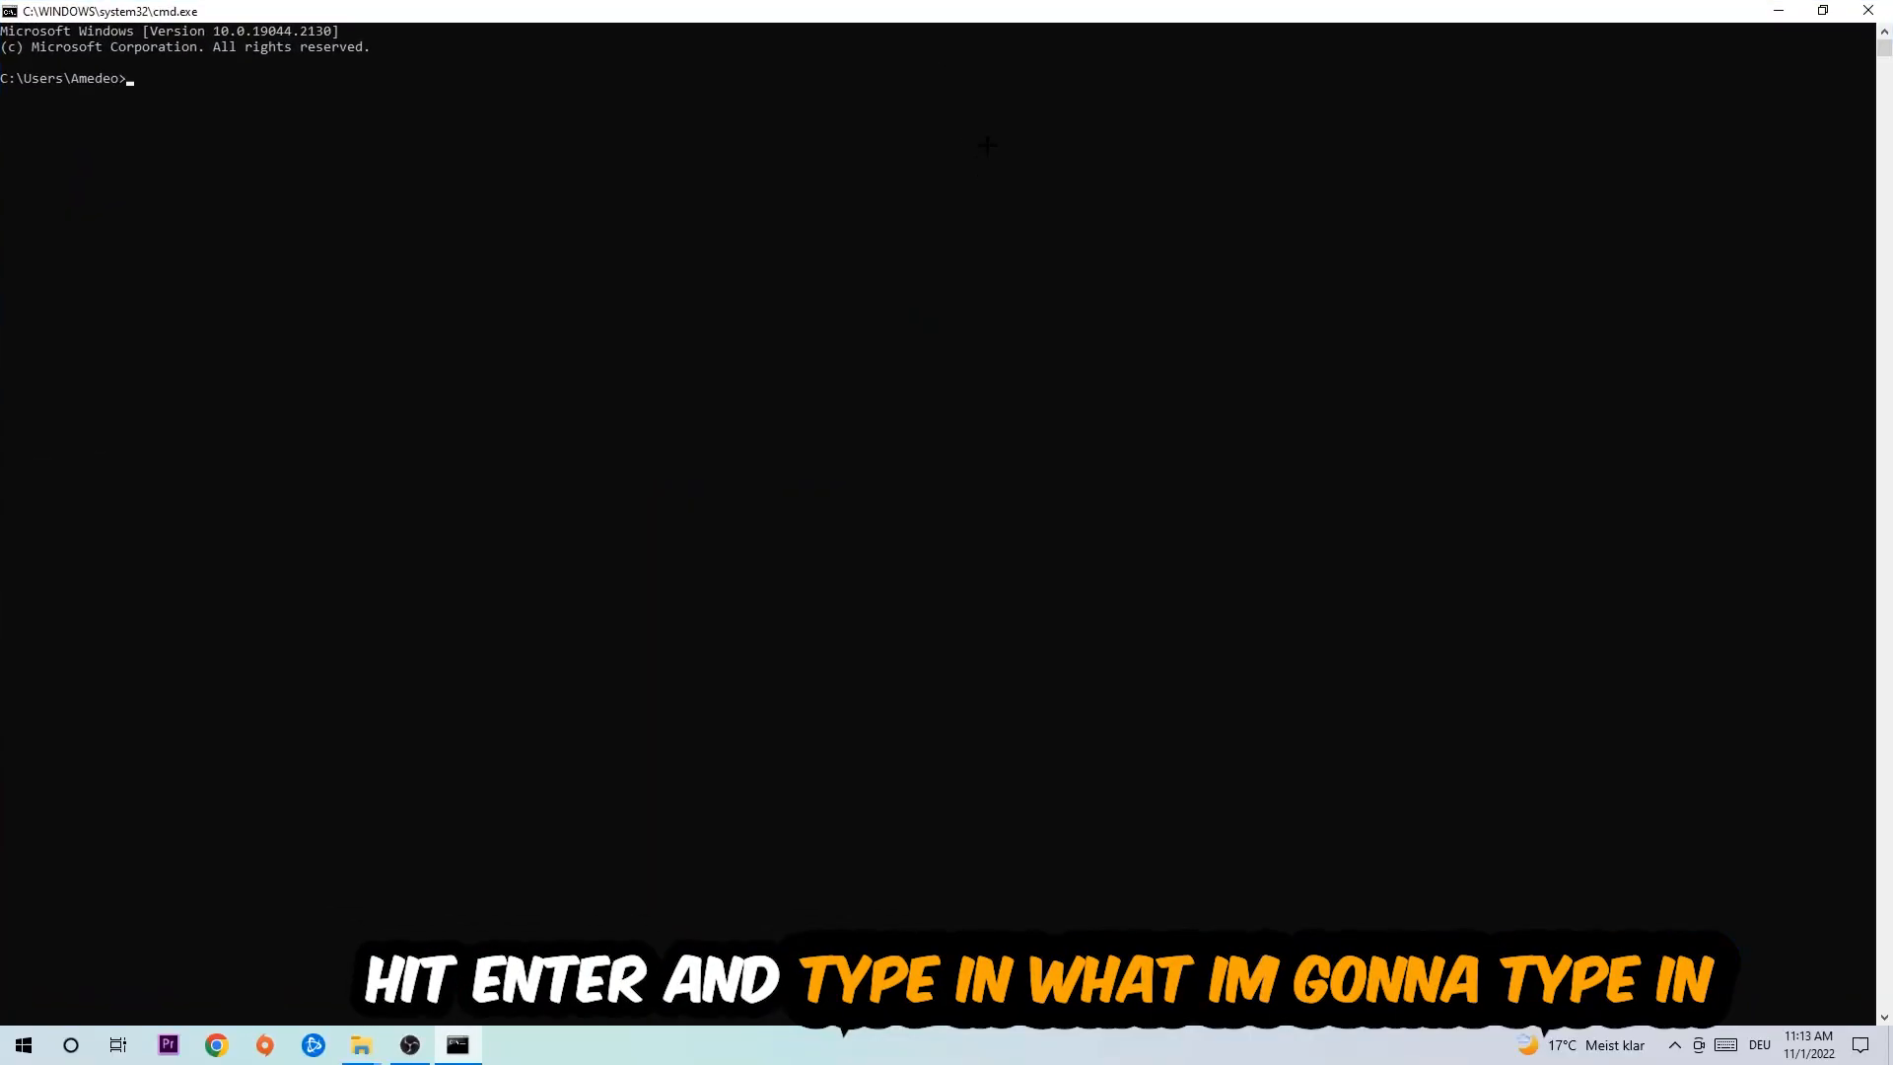
# Enter the ipconfig /flushdns command to flush the DNS cache
pyautogui.write('ipc')
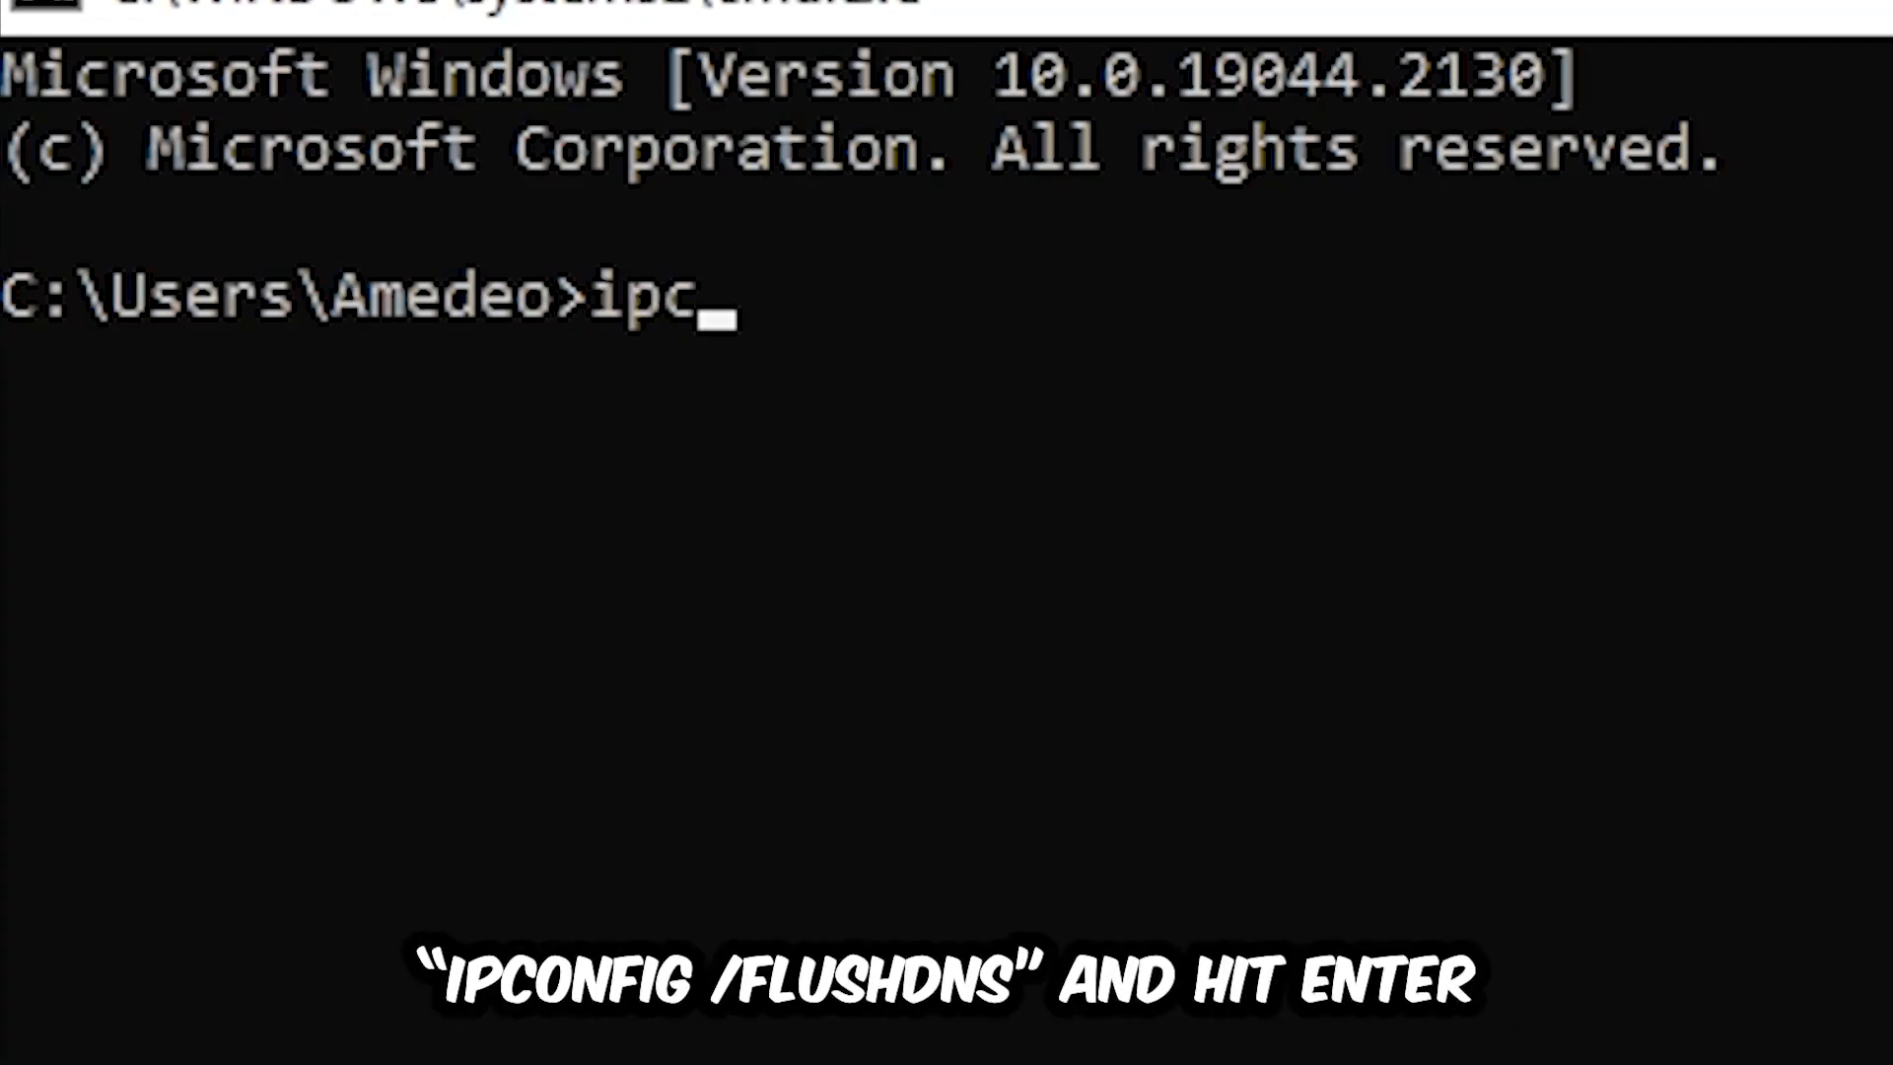
pyautogui.write('onfig /')
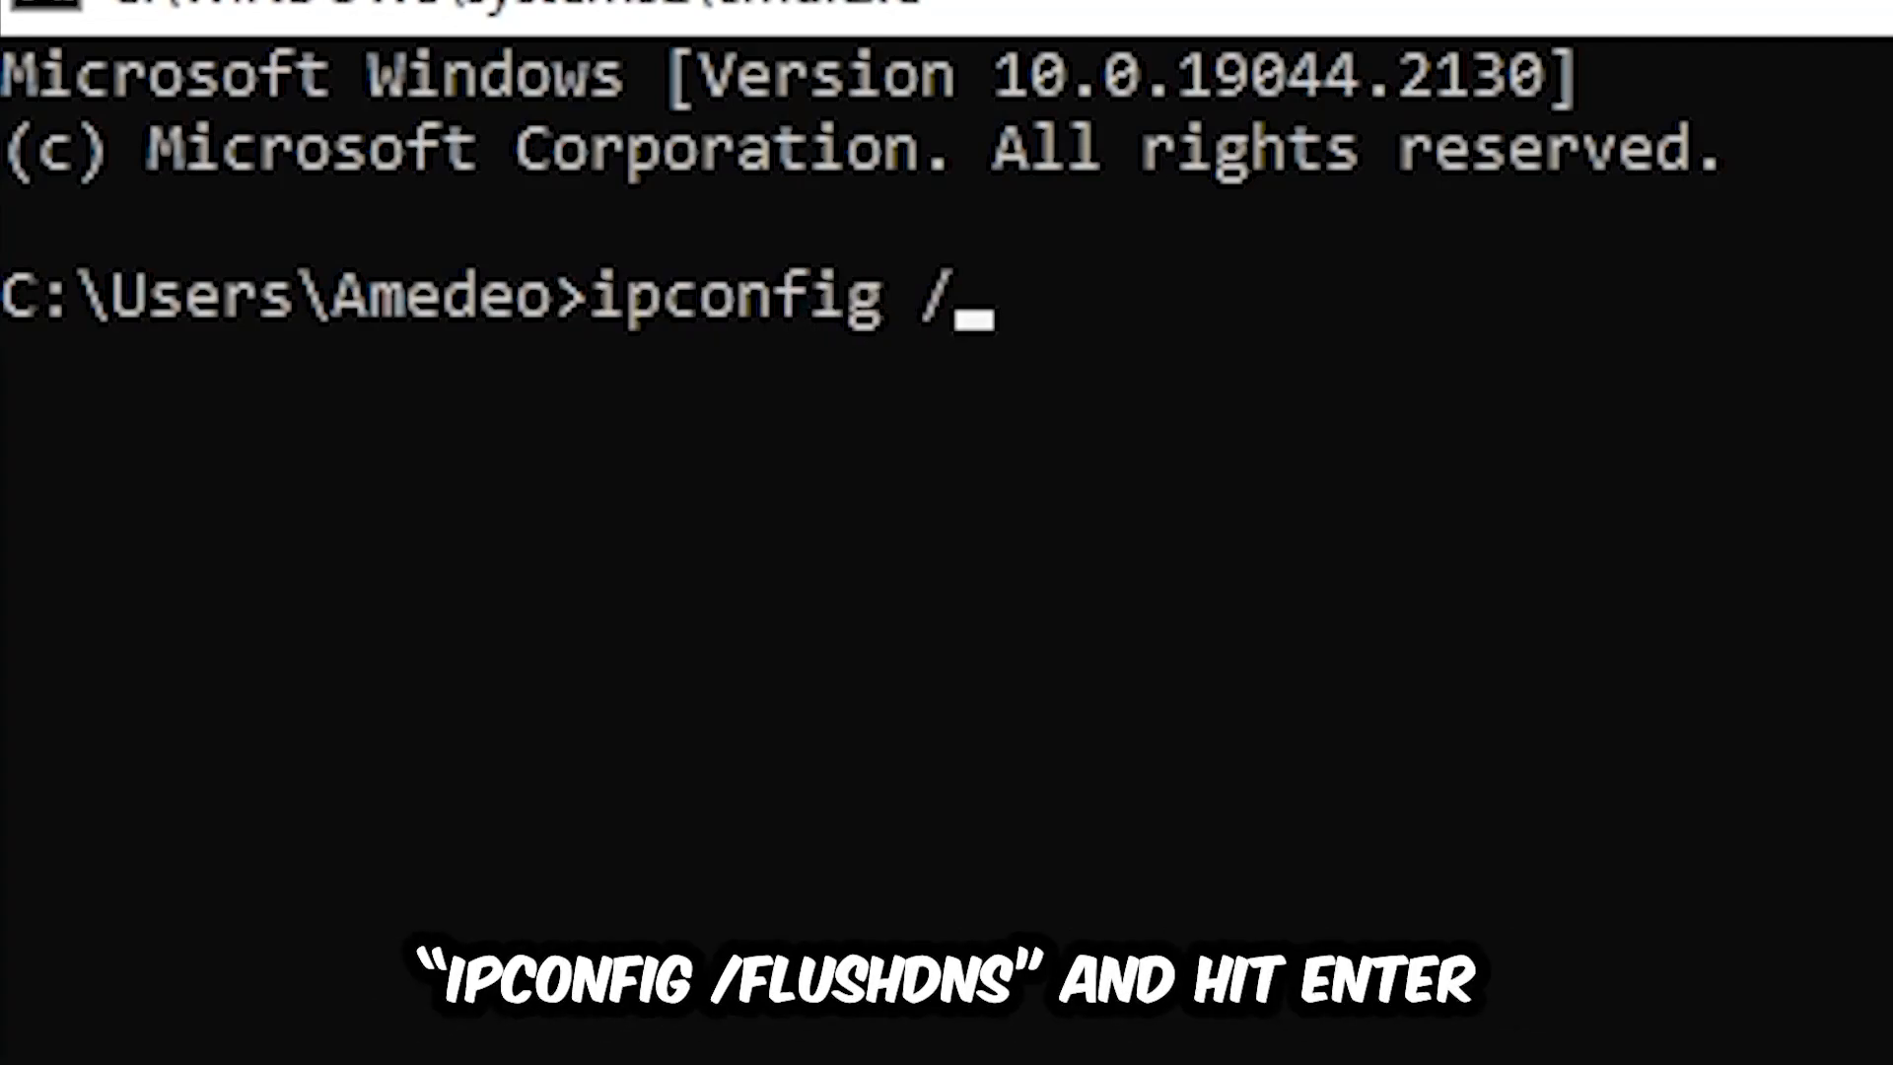
pyautogui.write('flus')
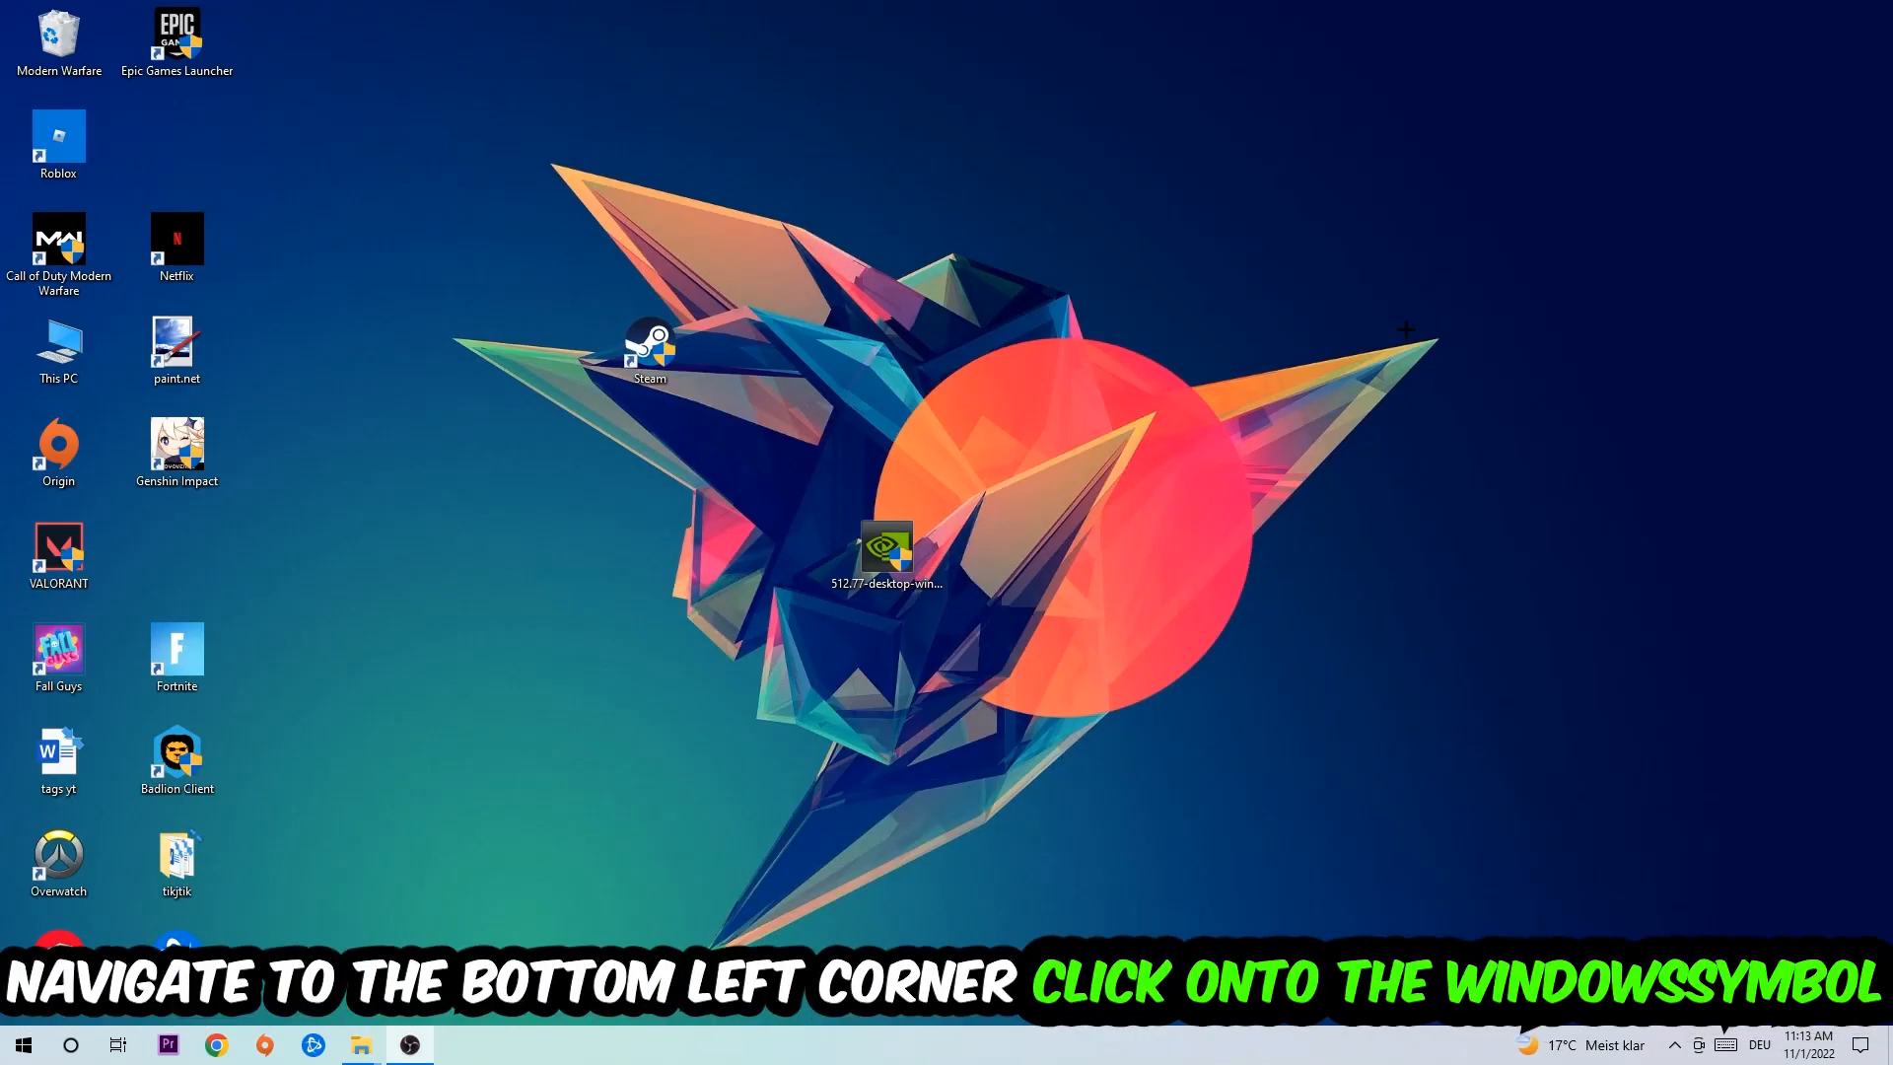
# Go from Start to Network & Internet settings, then to the Network and Sharing Center
pyautogui.click(21, 1043)
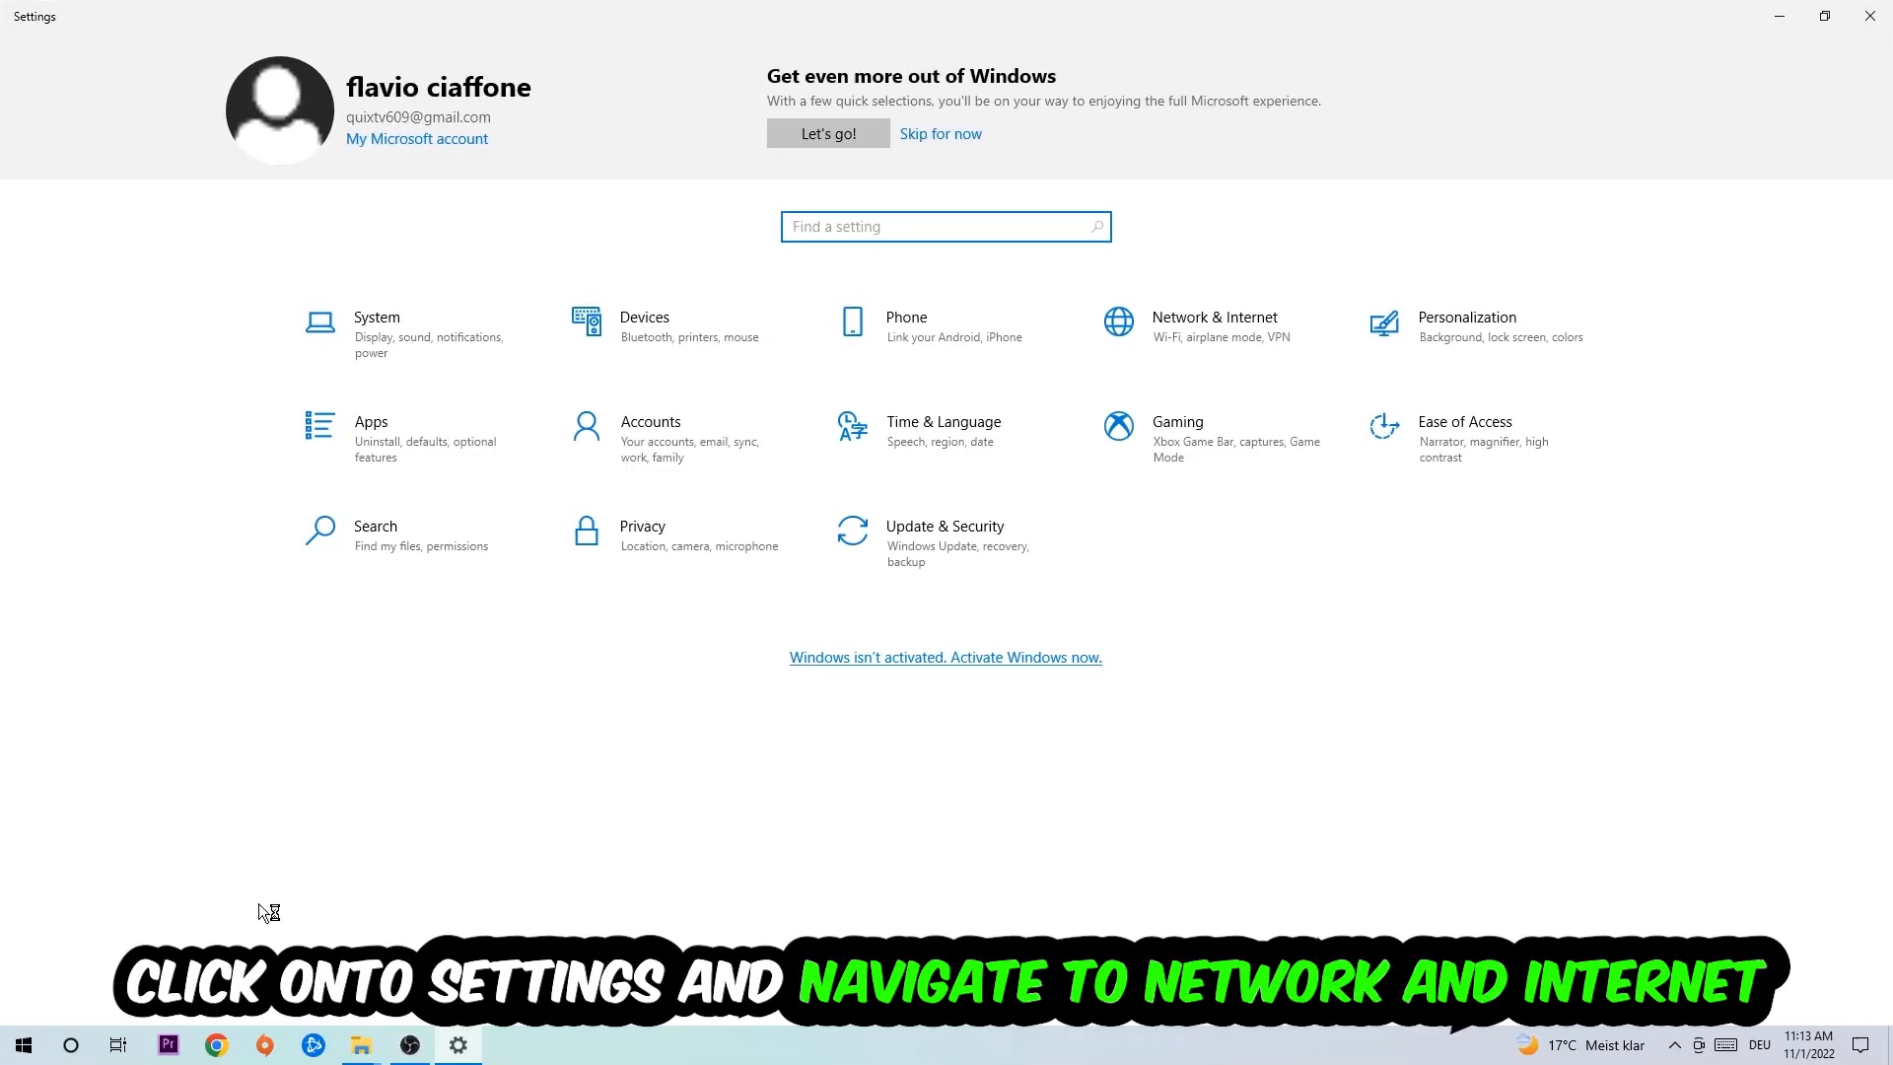
pyautogui.click(1214, 318)
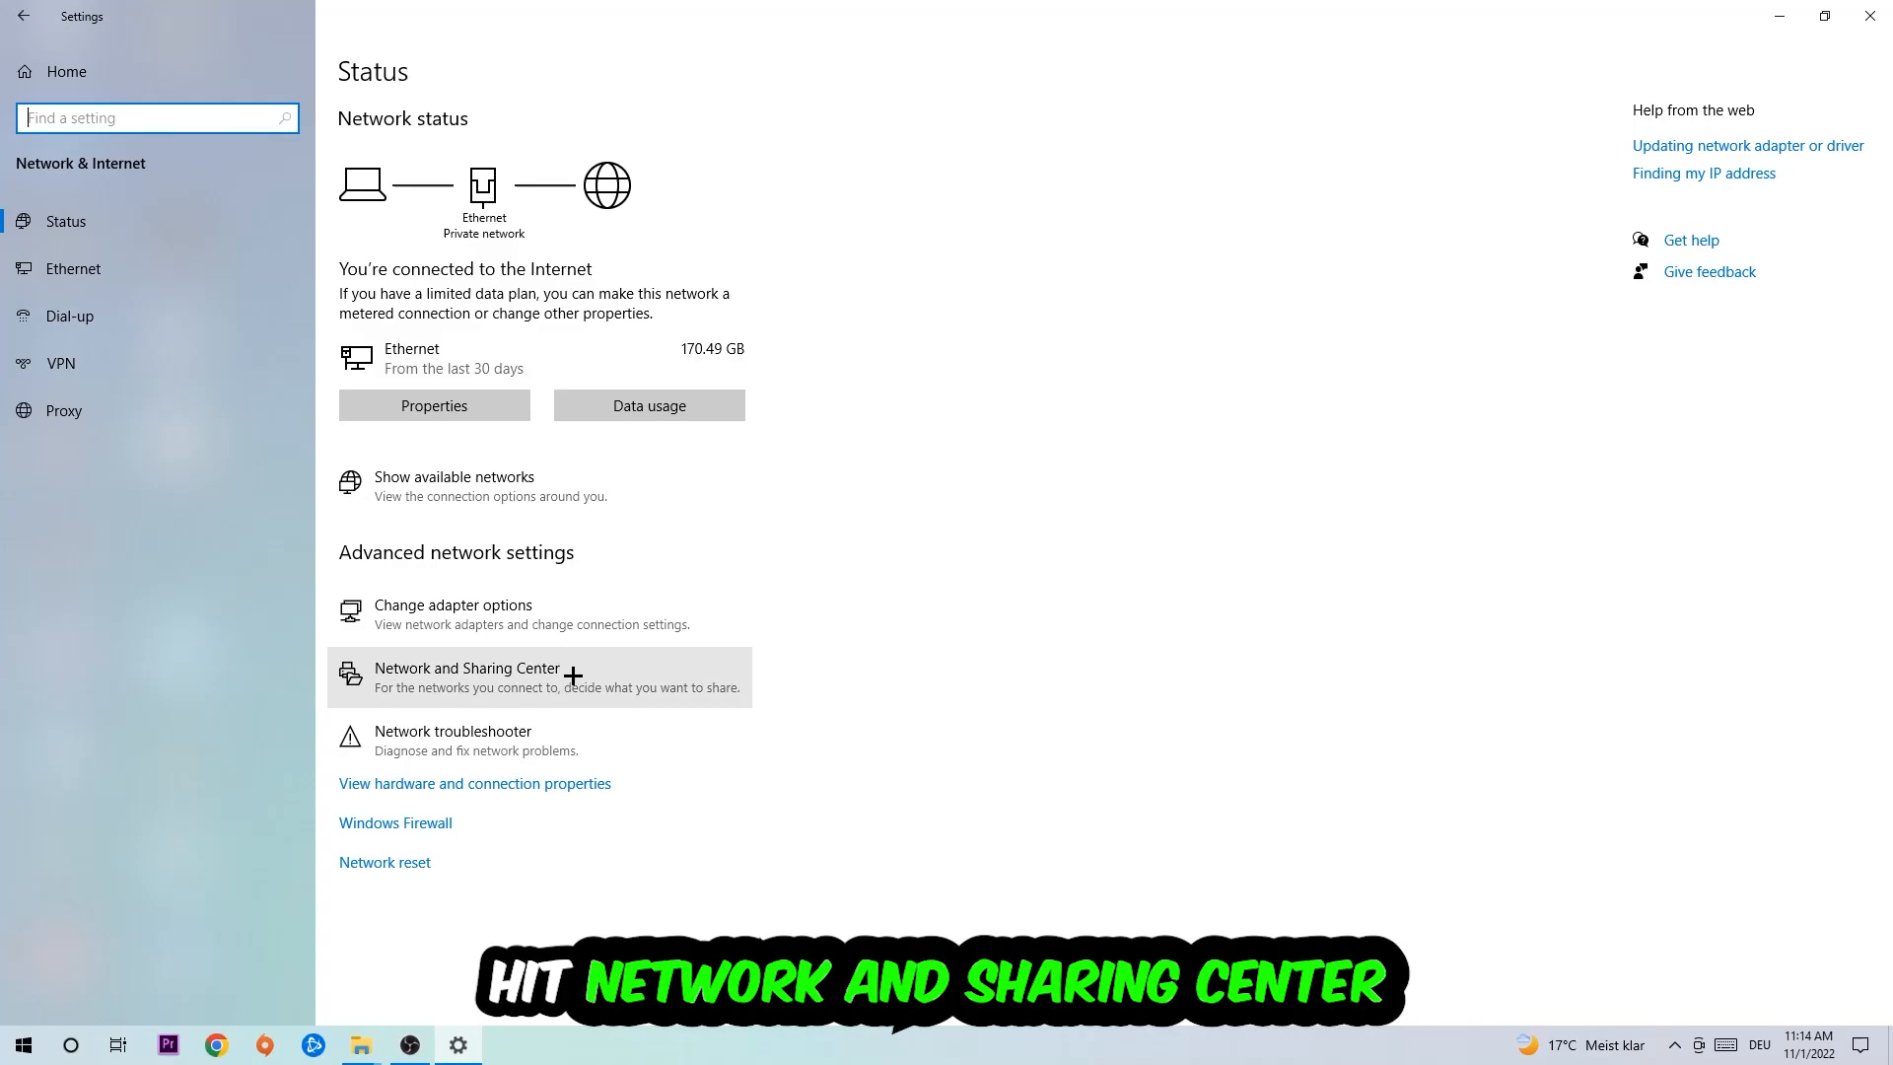
pyautogui.click(468, 677)
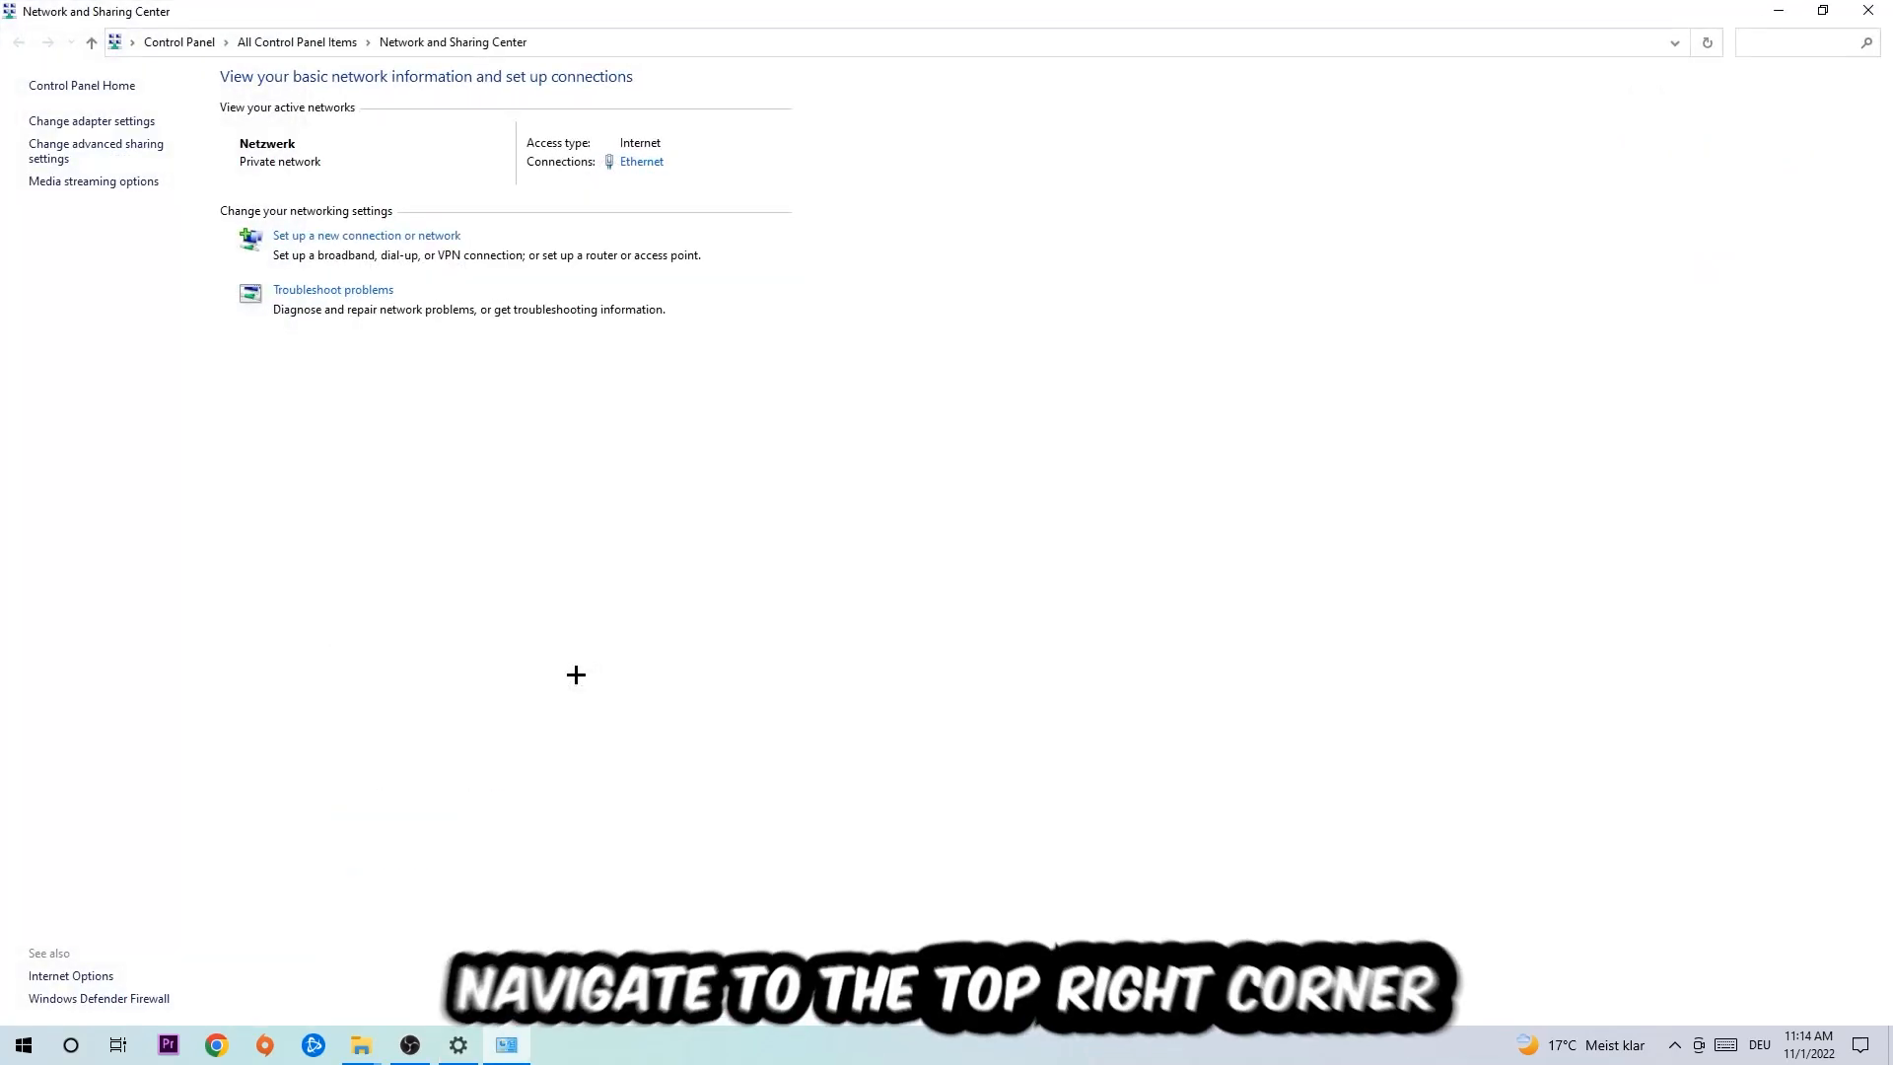
pyautogui.moveTo(549, 677)
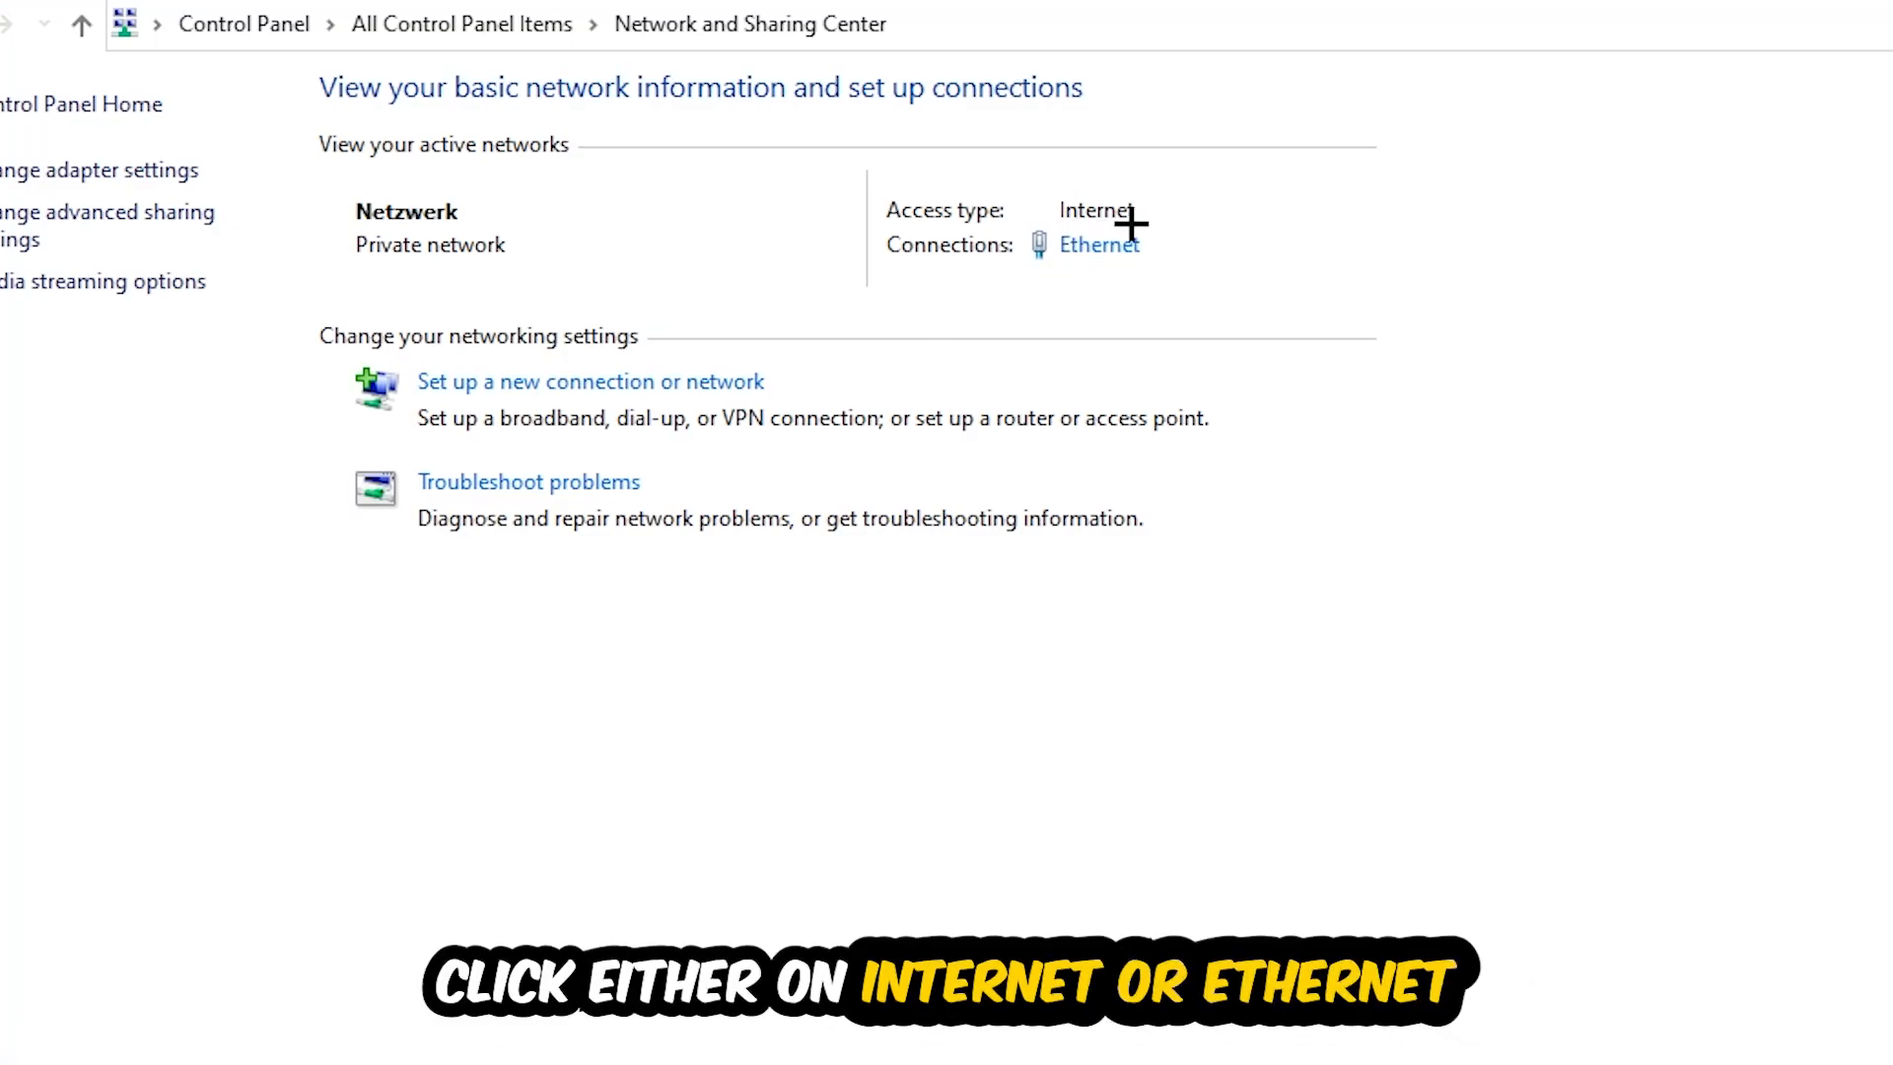
pyautogui.moveTo(1096, 246)
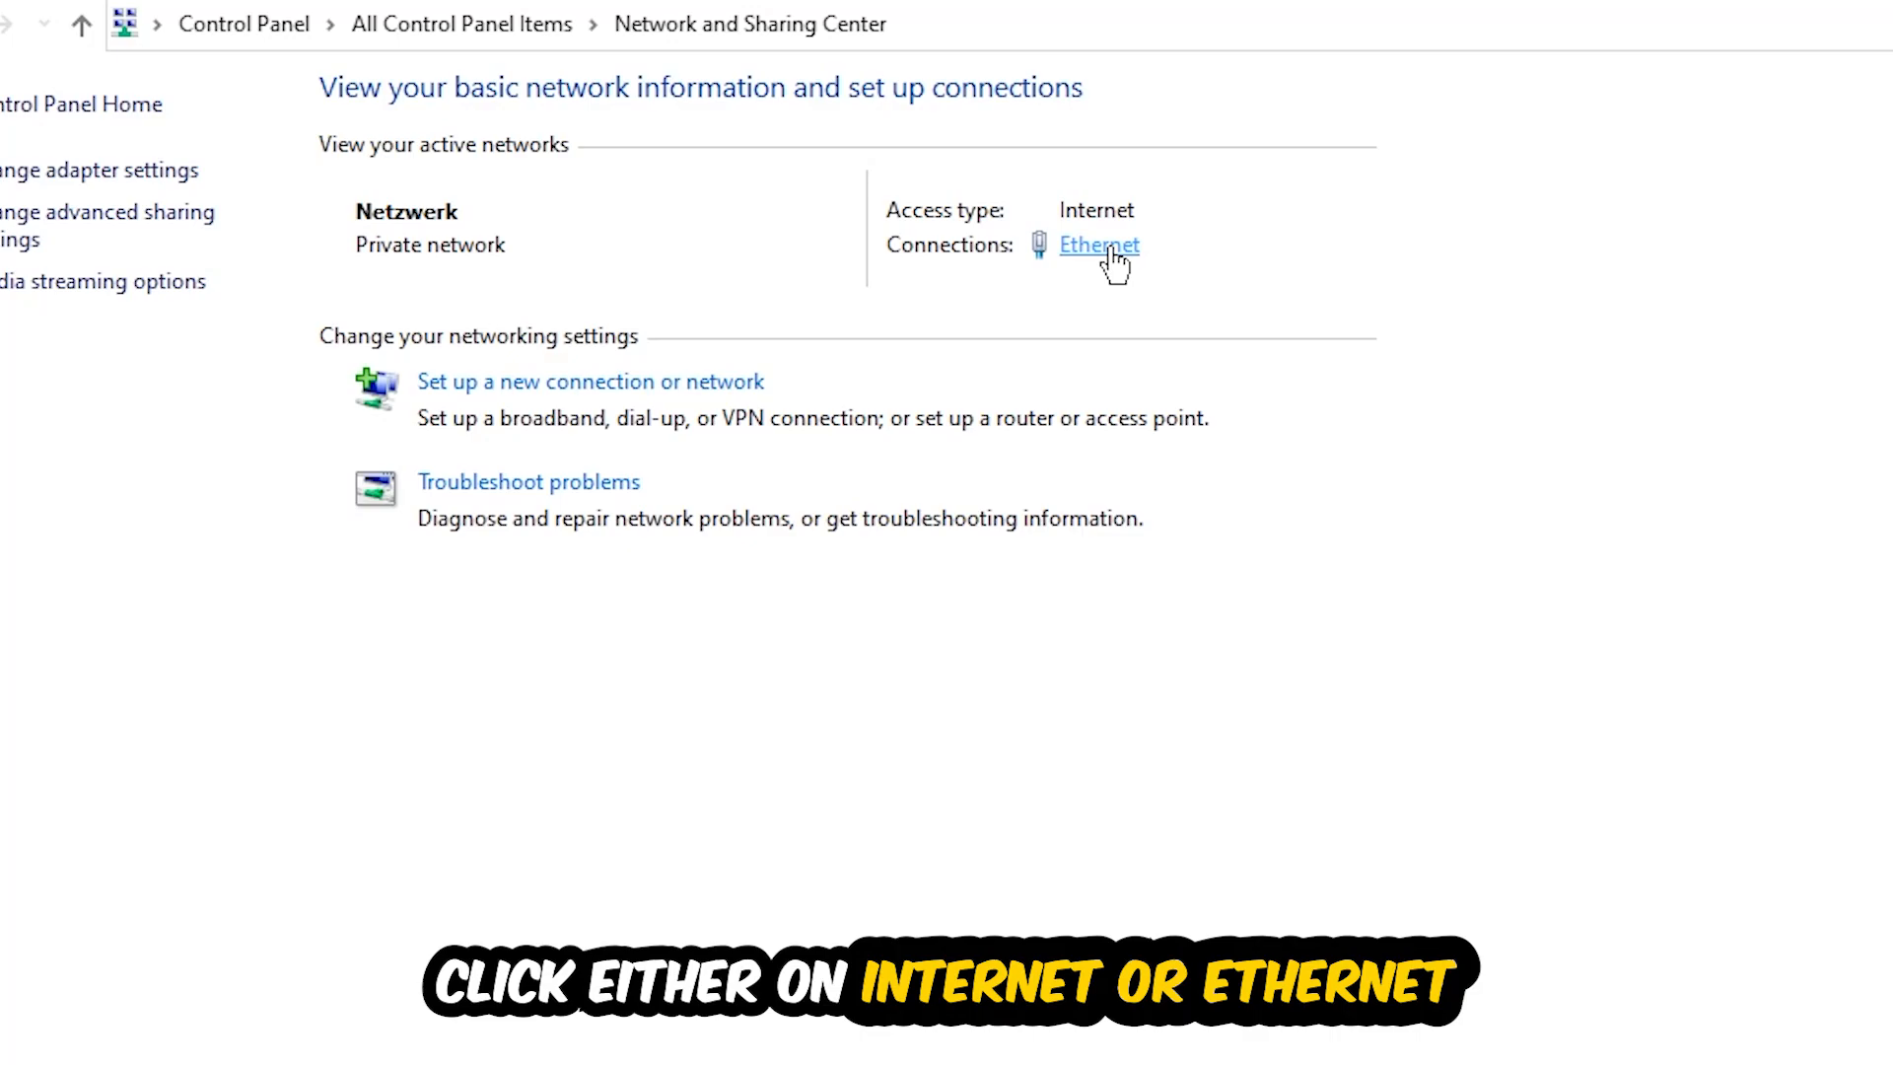
# Open Ethernet Status, then Properties, then the Internet Protocol Version 4 (TCP/IPv4) settings
pyautogui.click(1098, 246)
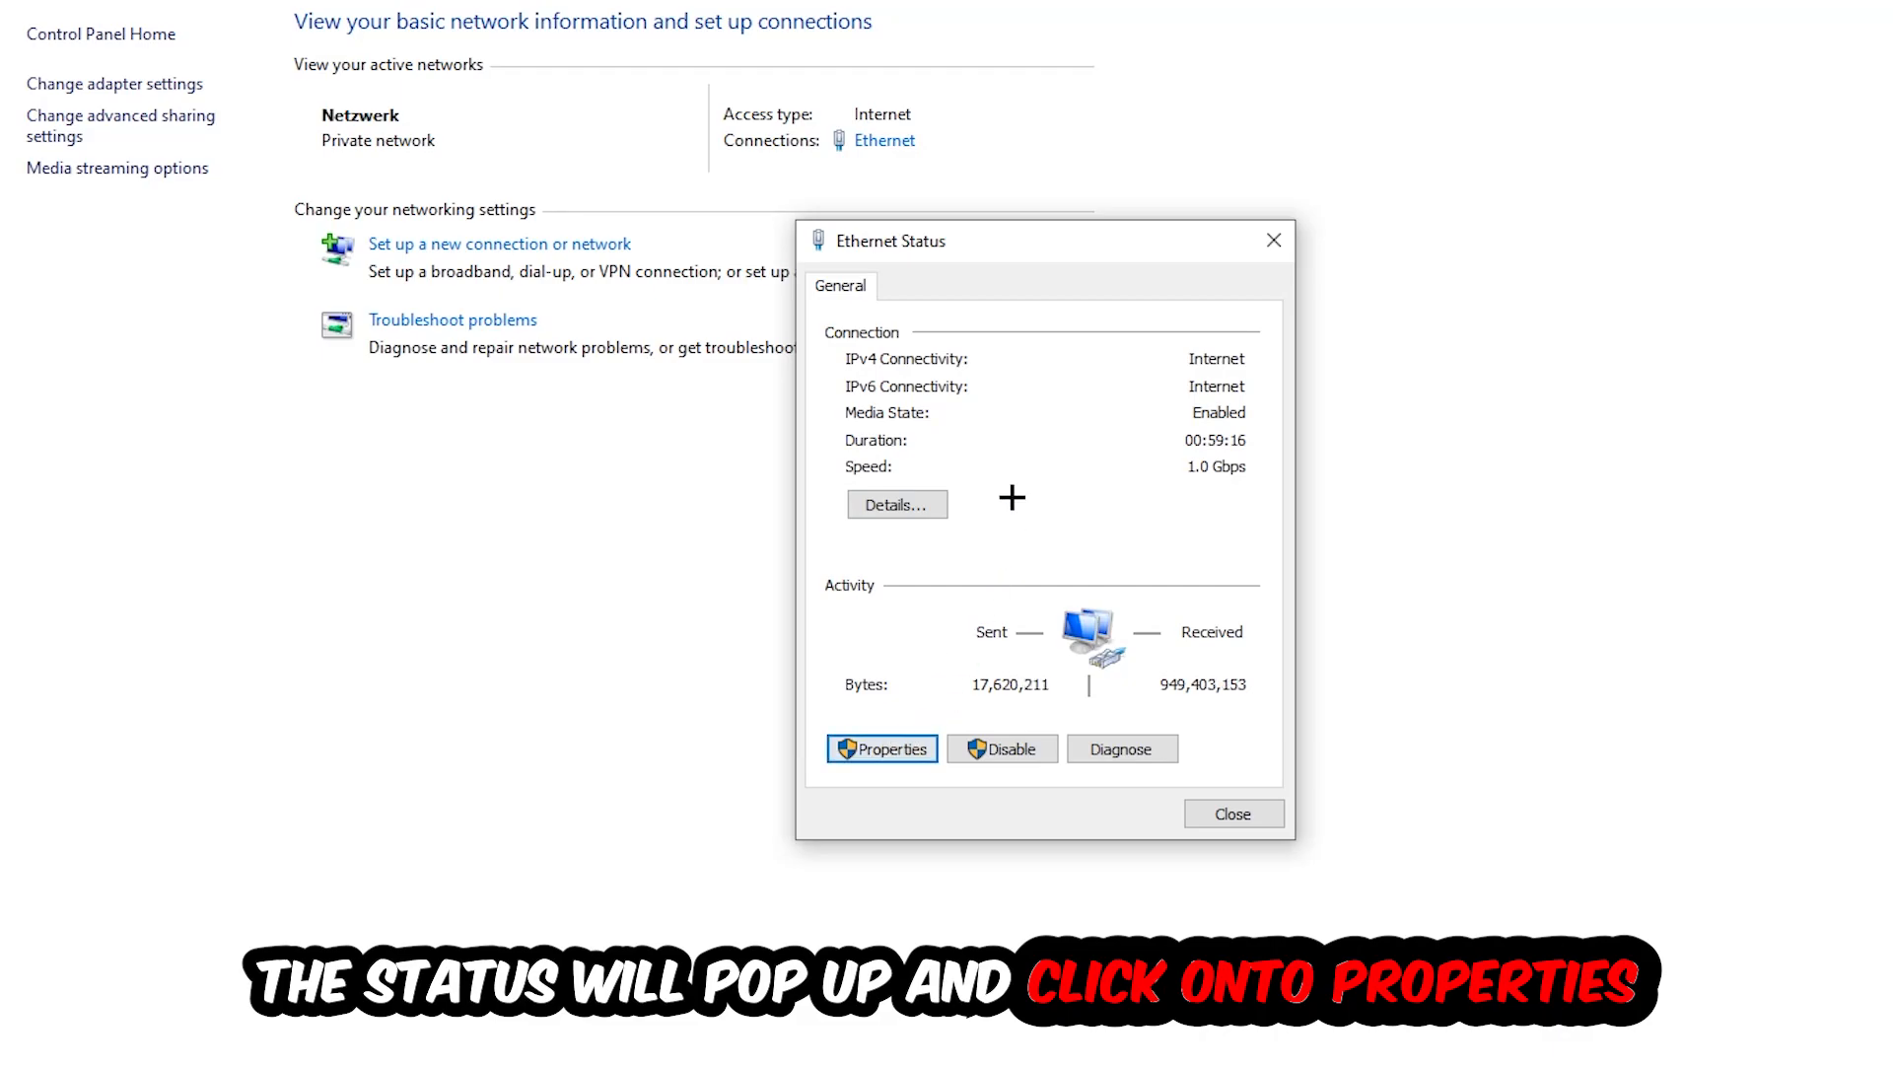
pyautogui.click(882, 748)
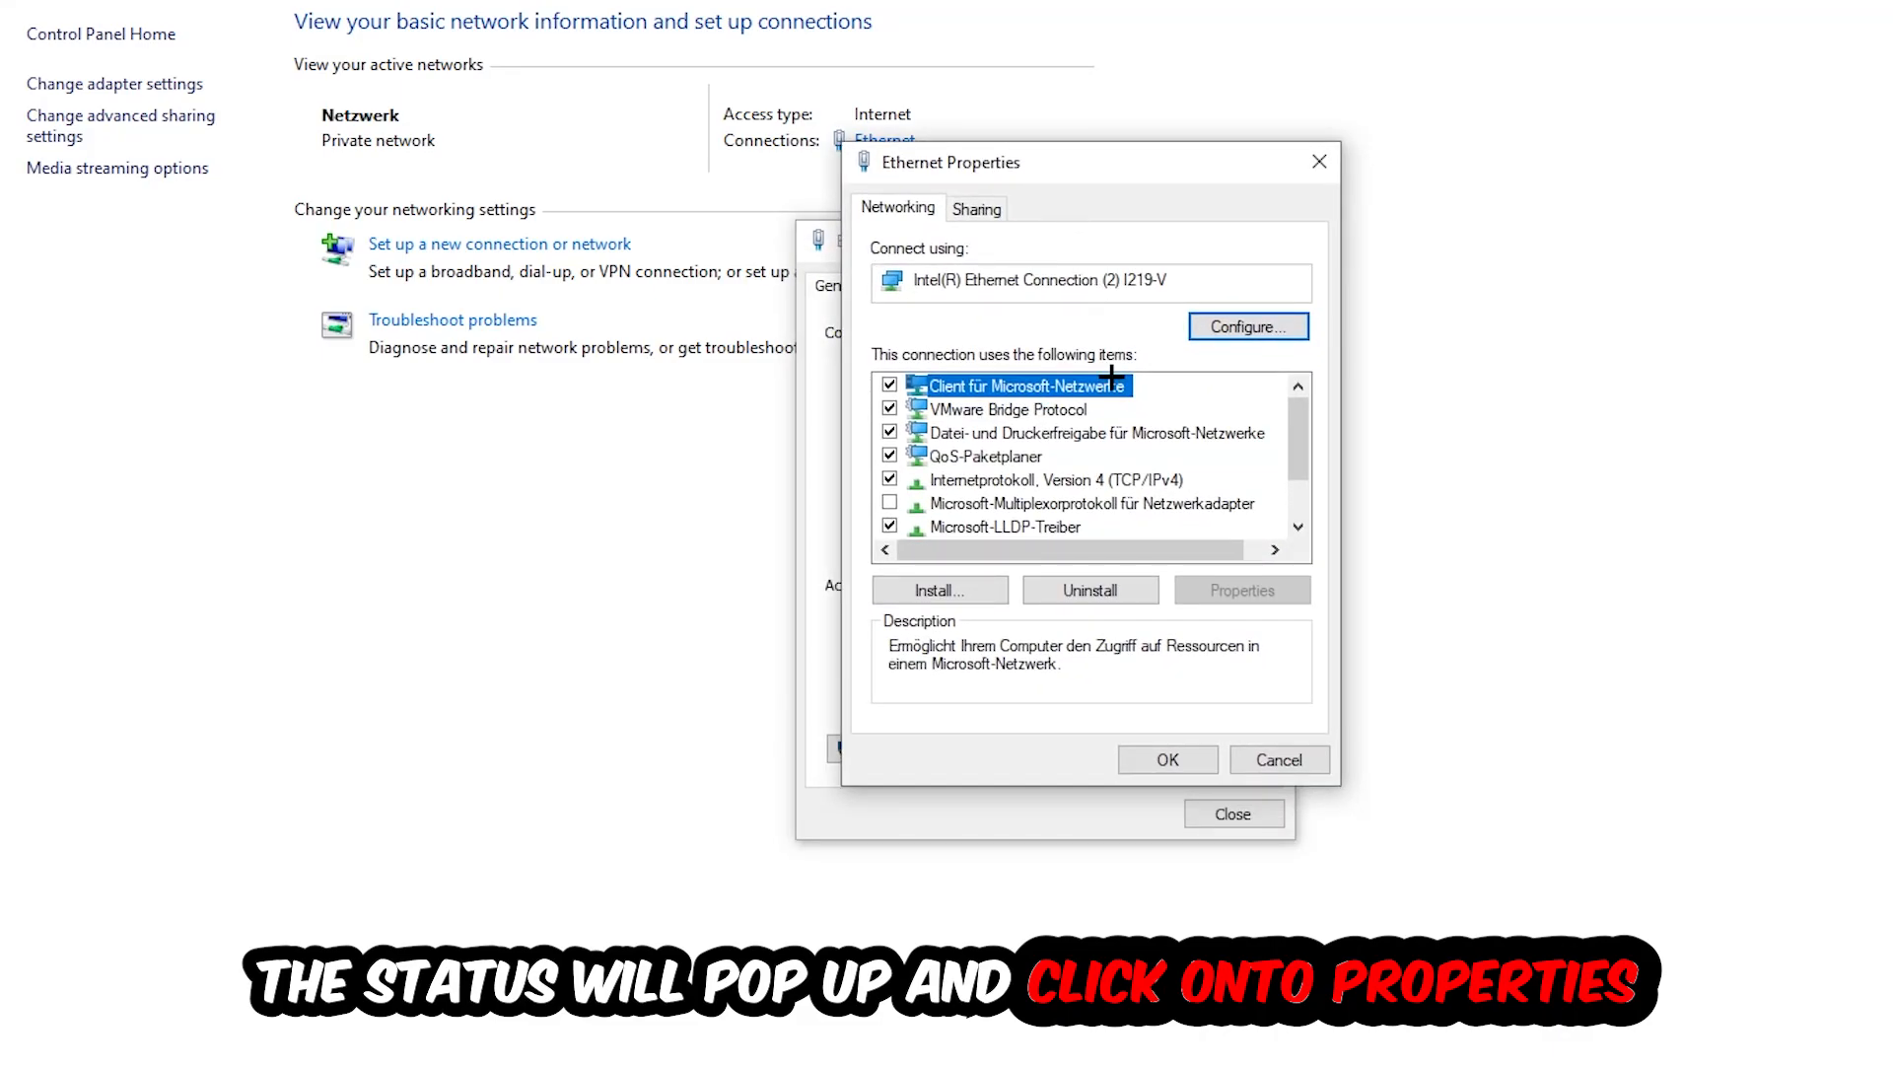
pyautogui.click(1045, 479)
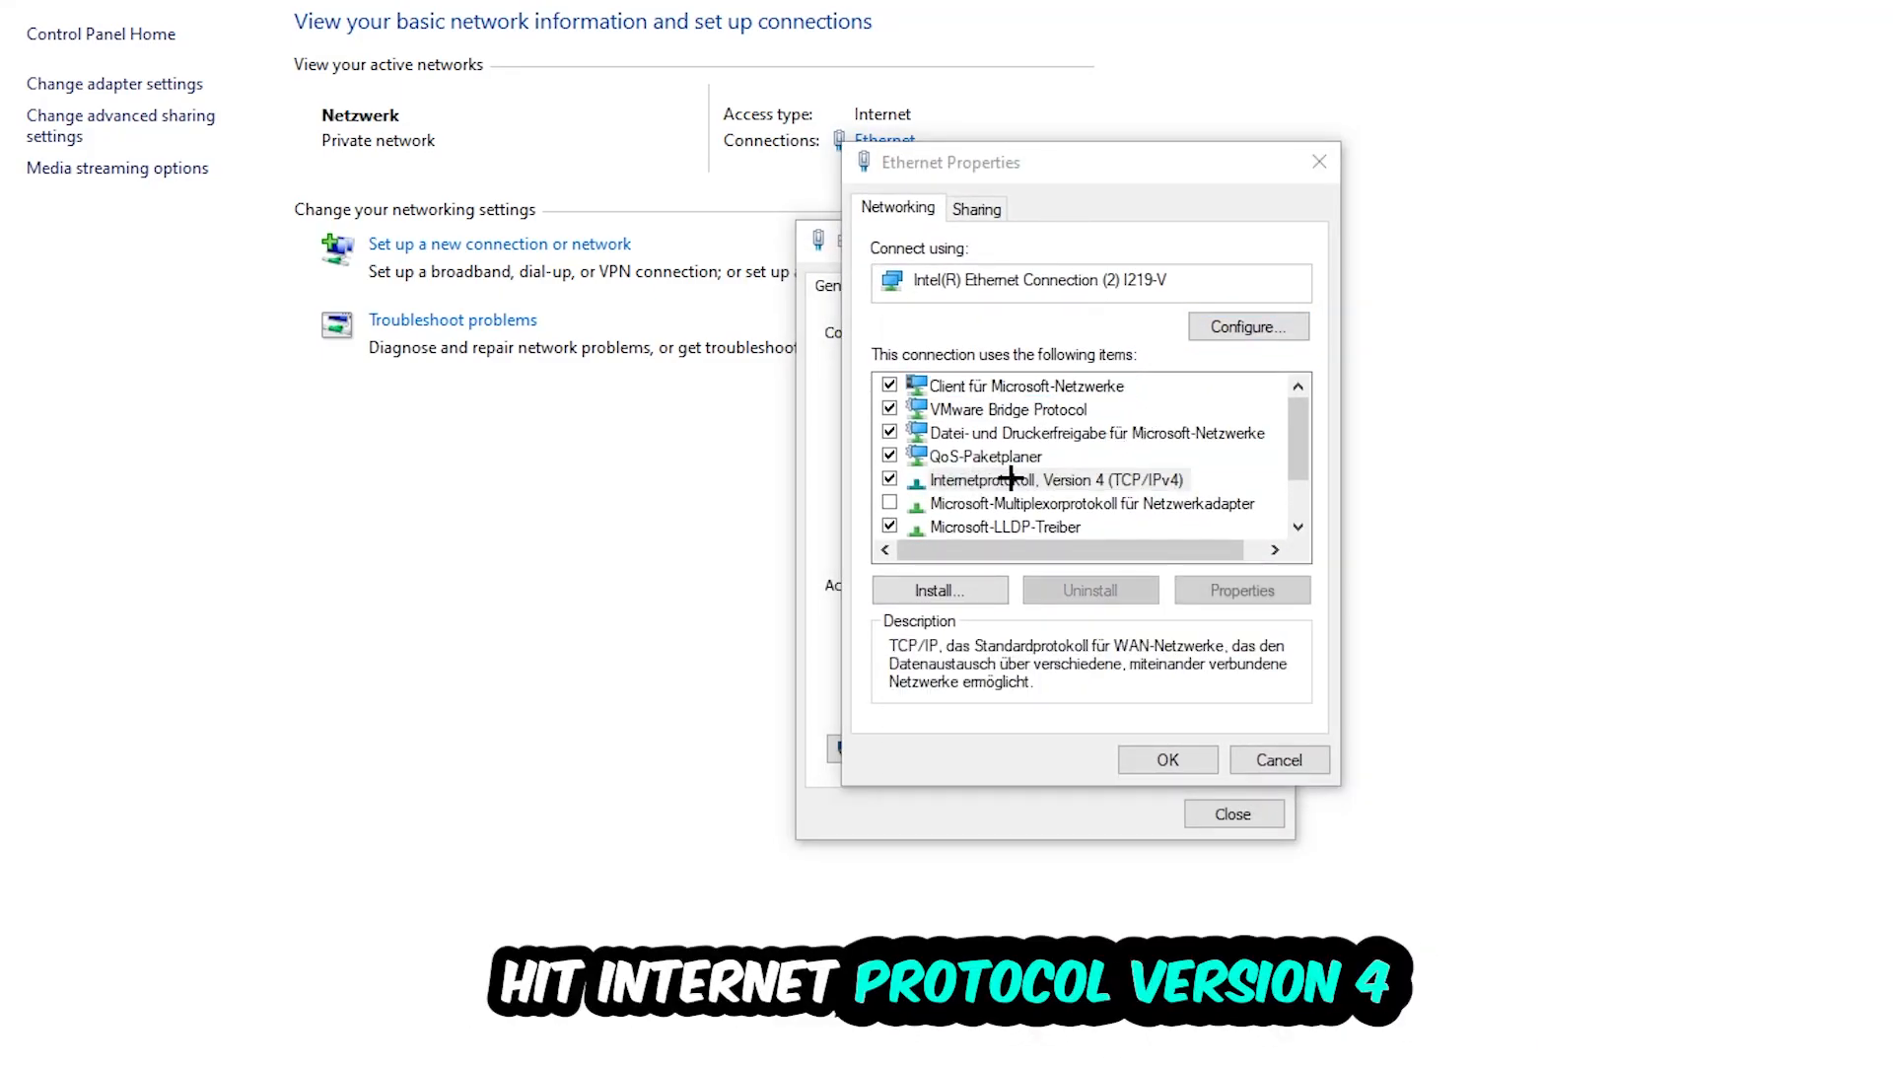
pyautogui.doubleClick(1059, 479)
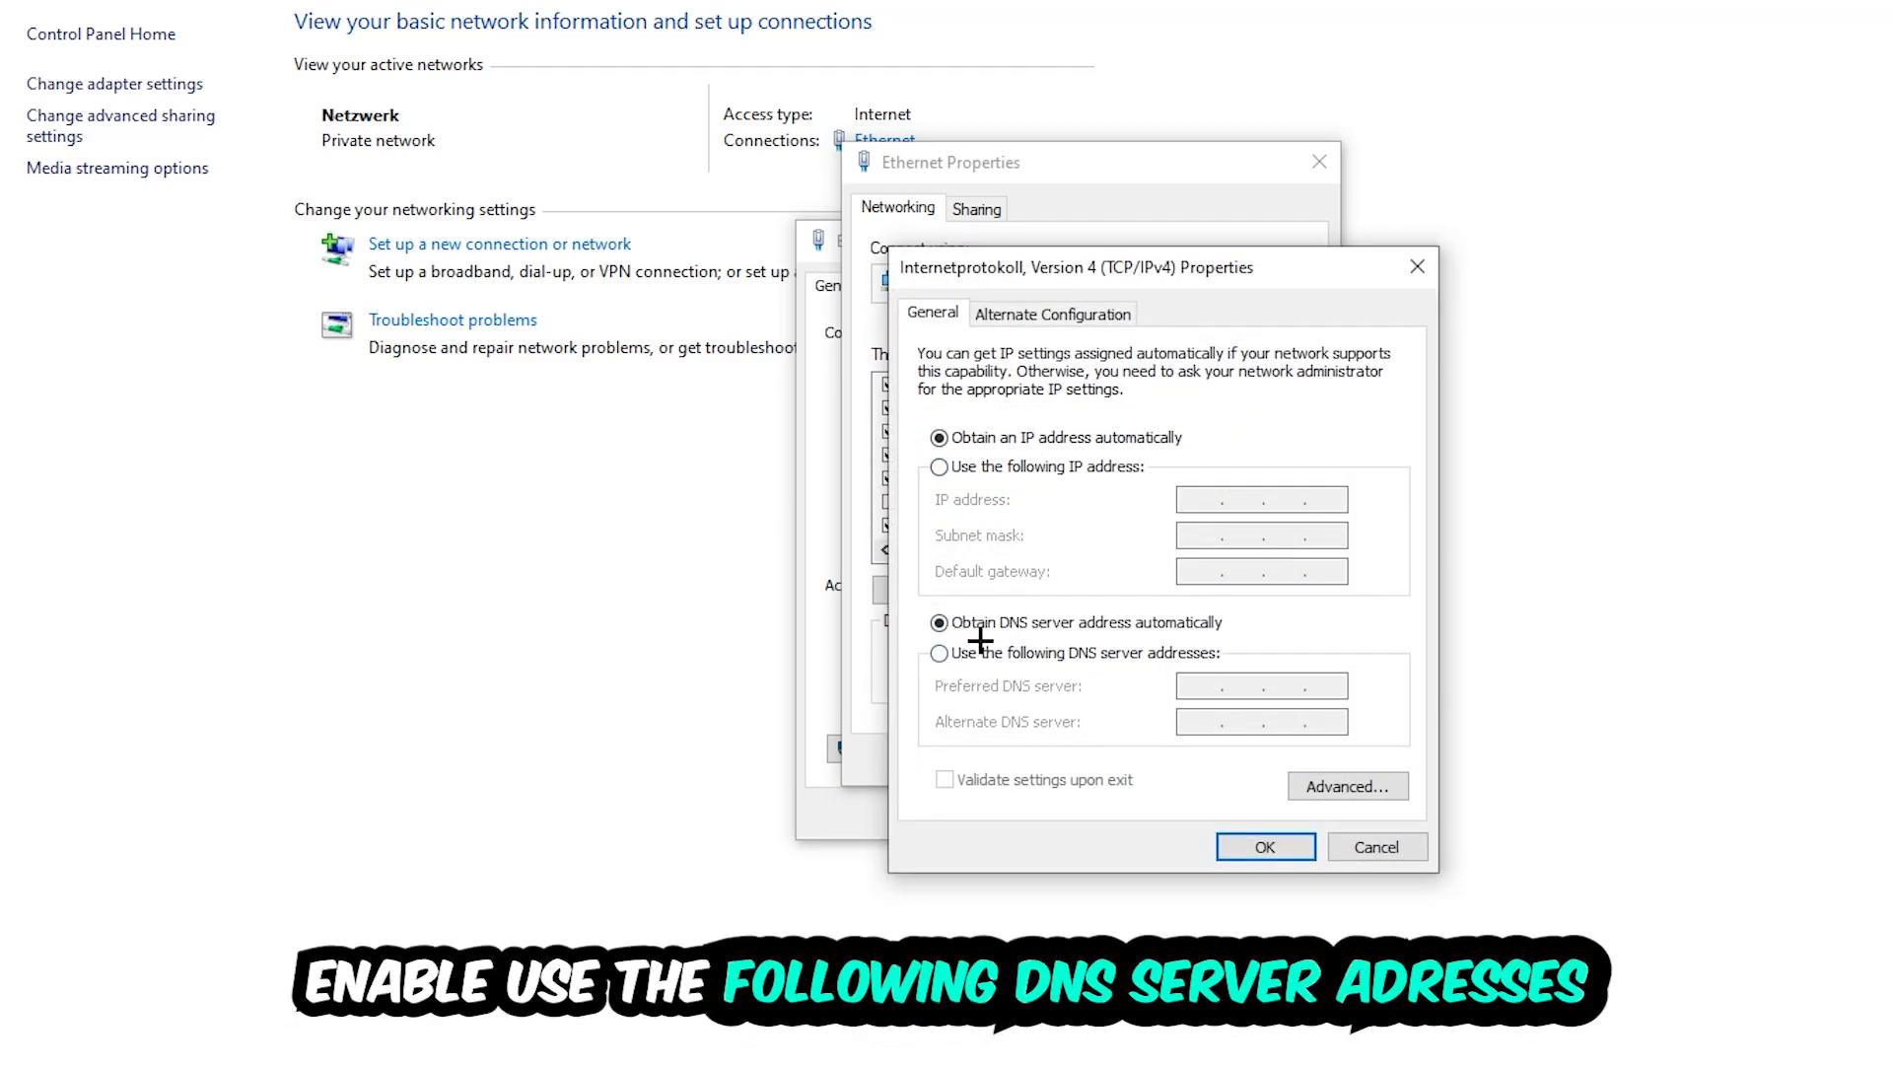
# Switch IPv4 to 'Use the following DNS server addresses', enter the preferred DNS server, and confirm
pyautogui.click(939, 653)
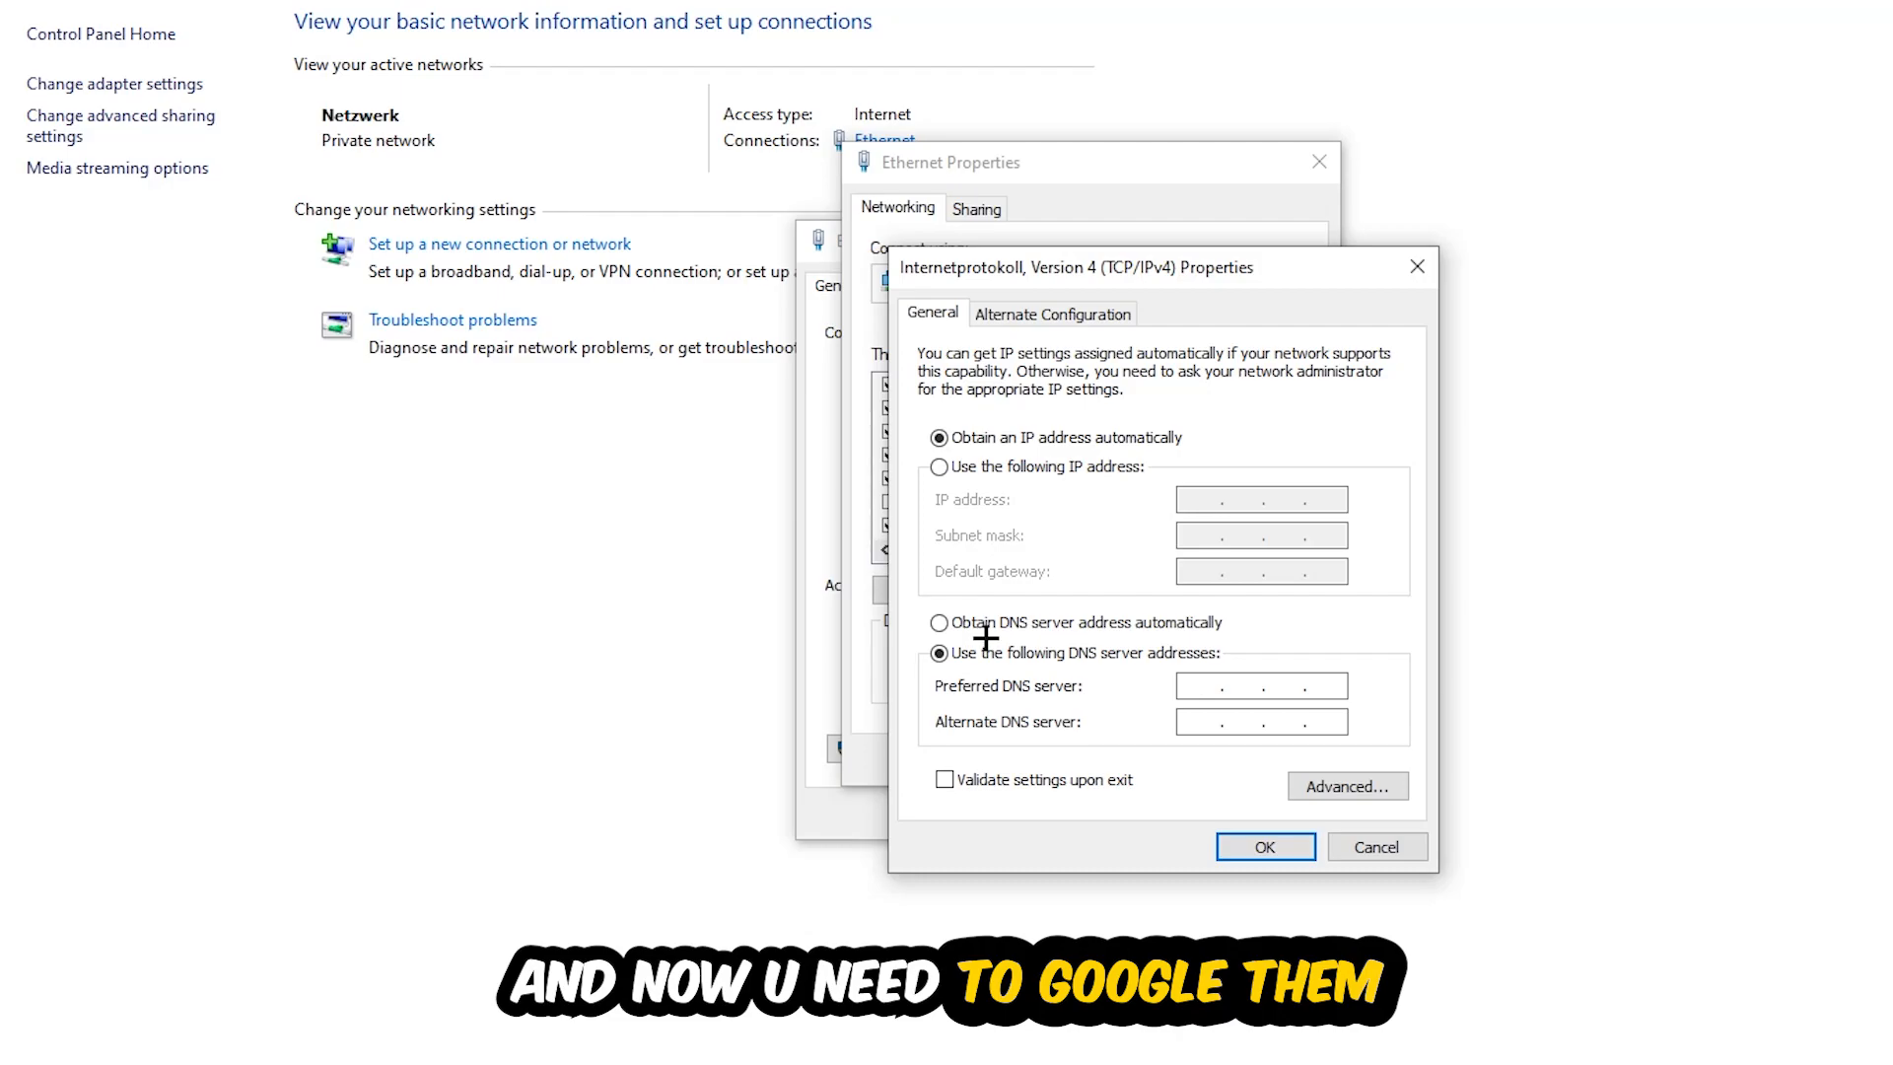
pyautogui.click(1255, 684)
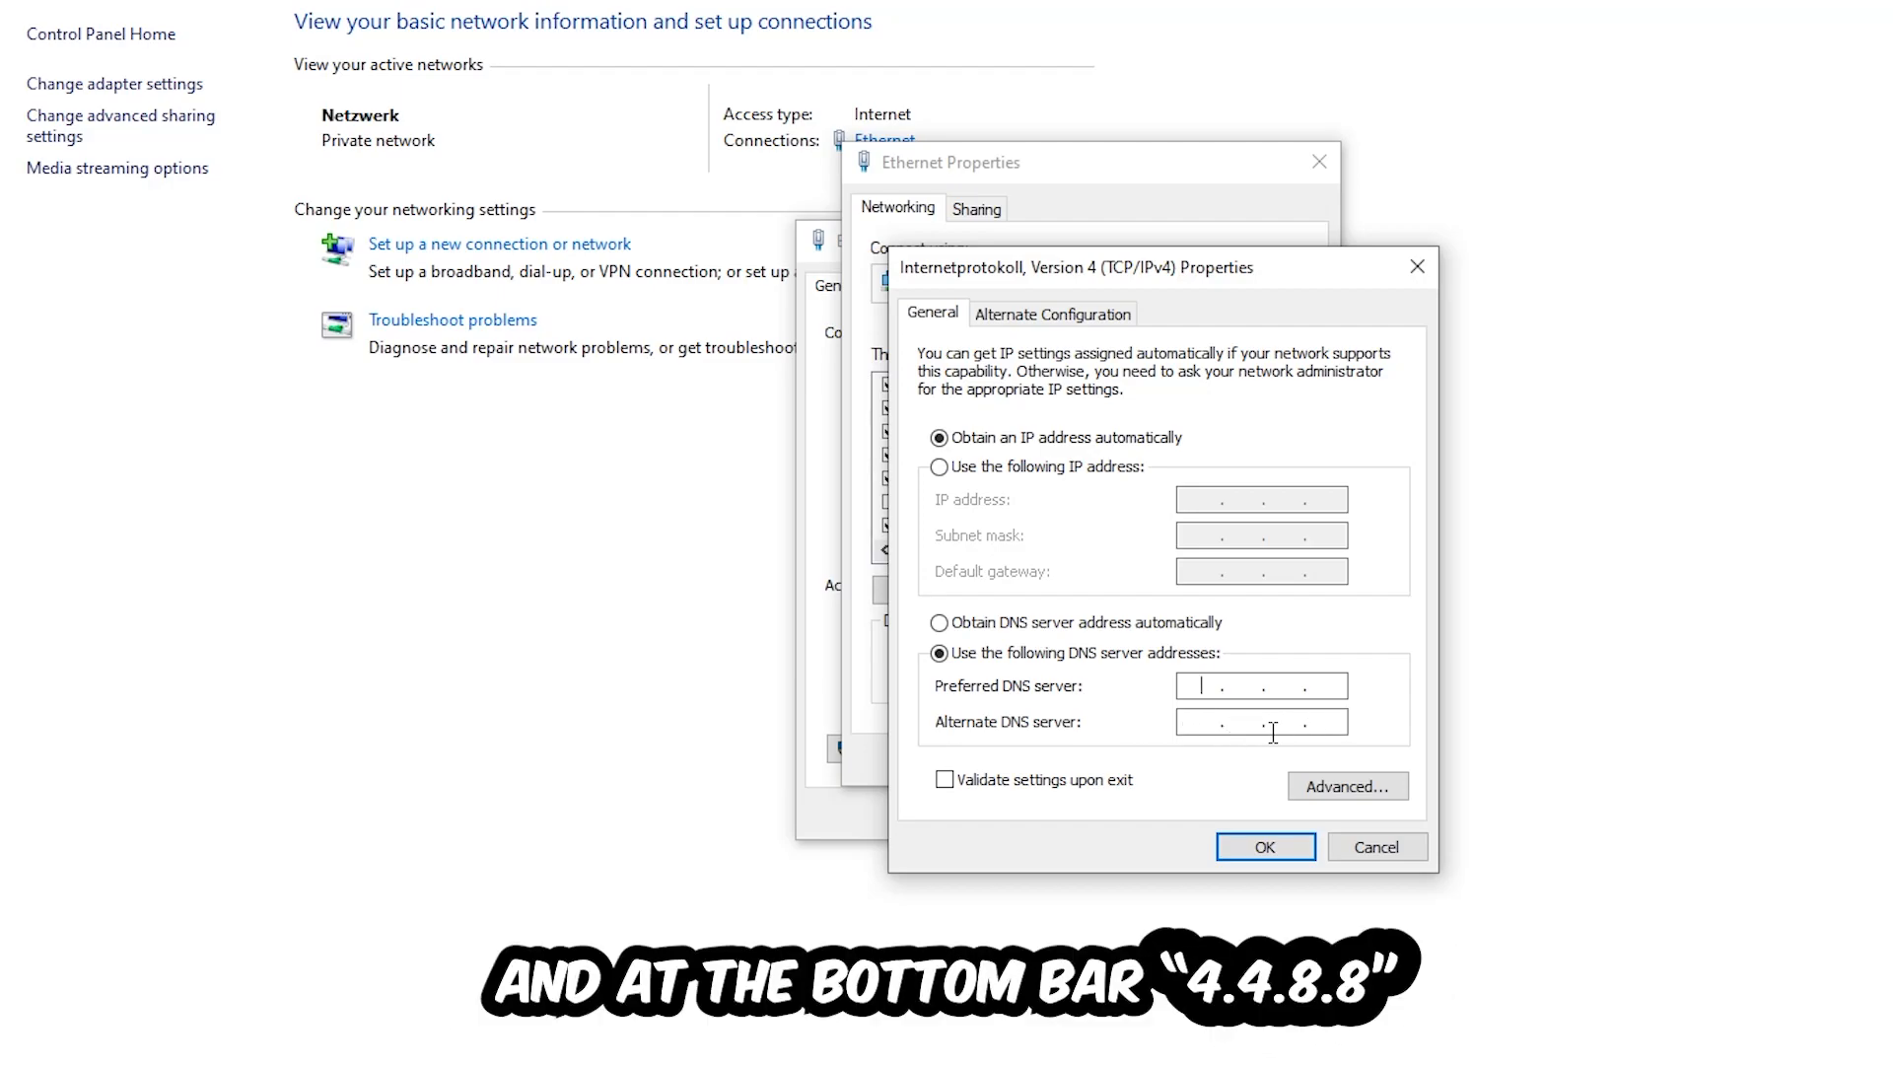
pyautogui.click(1264, 845)
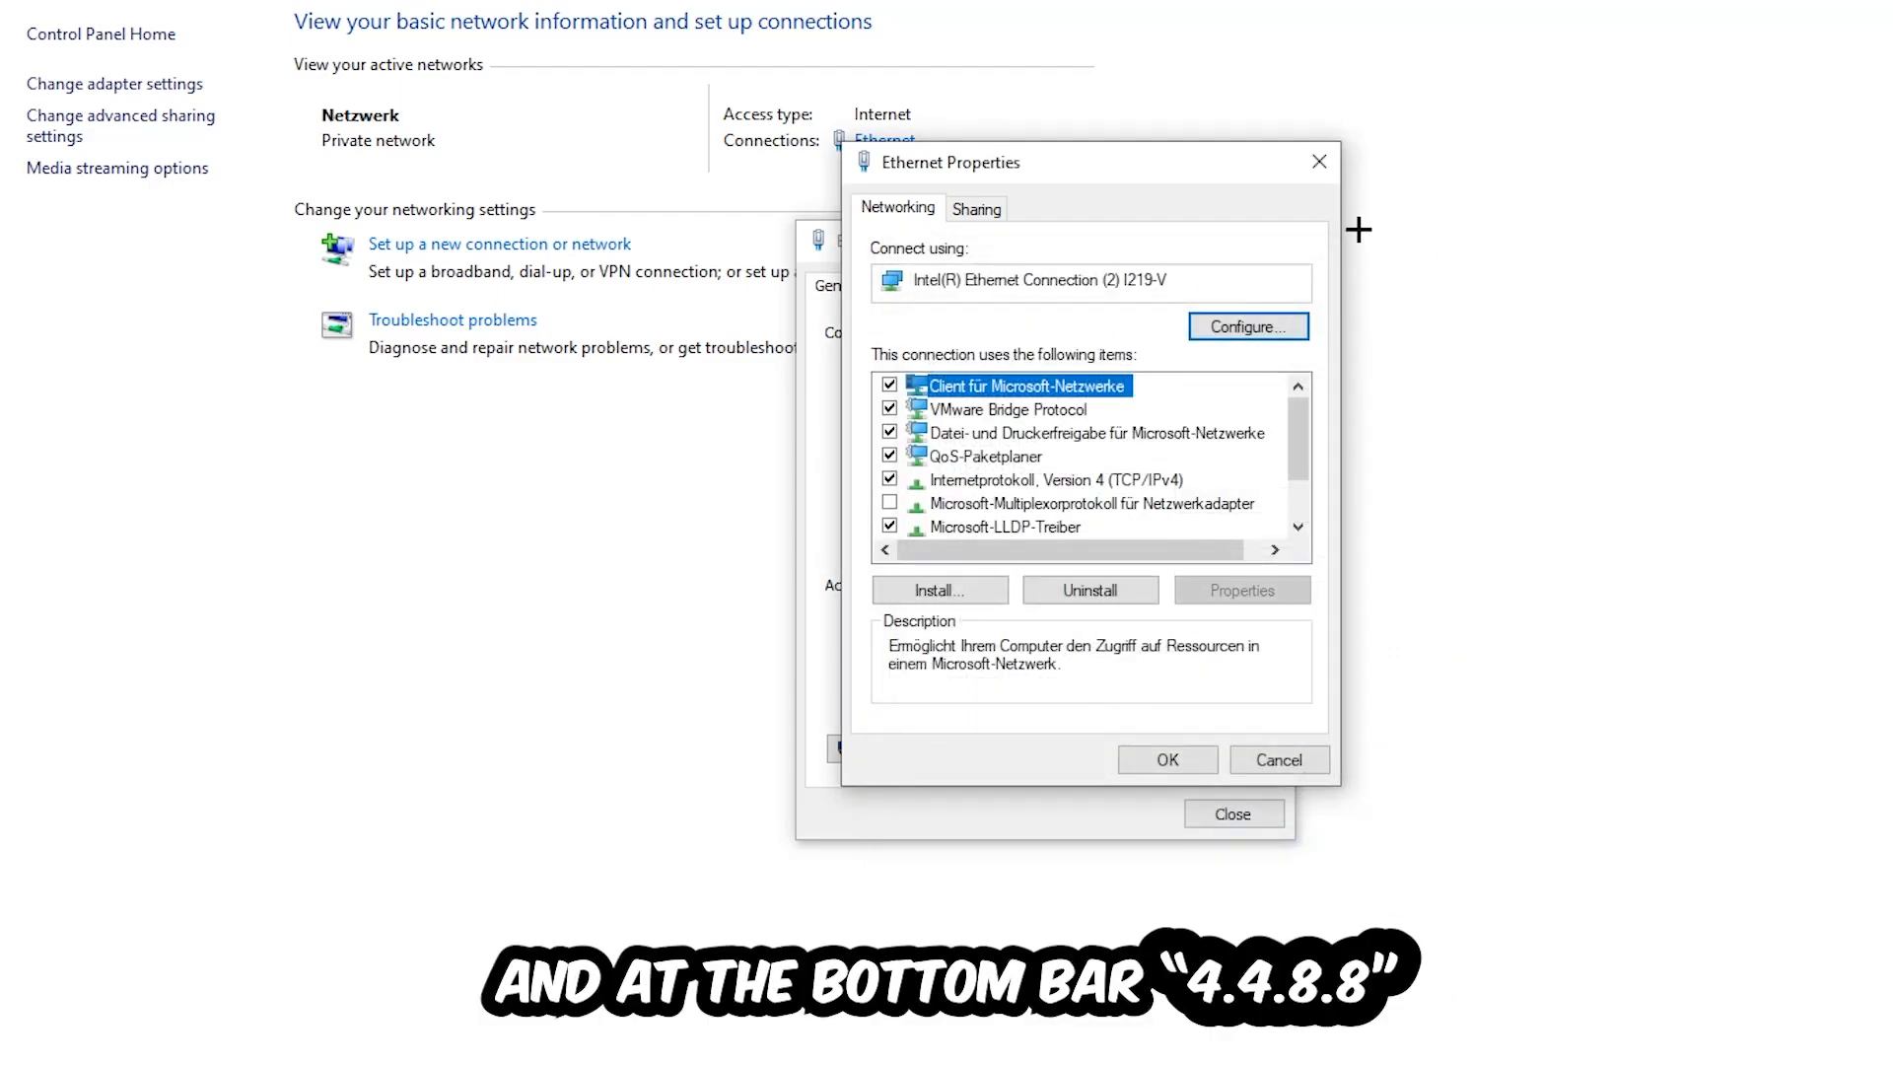